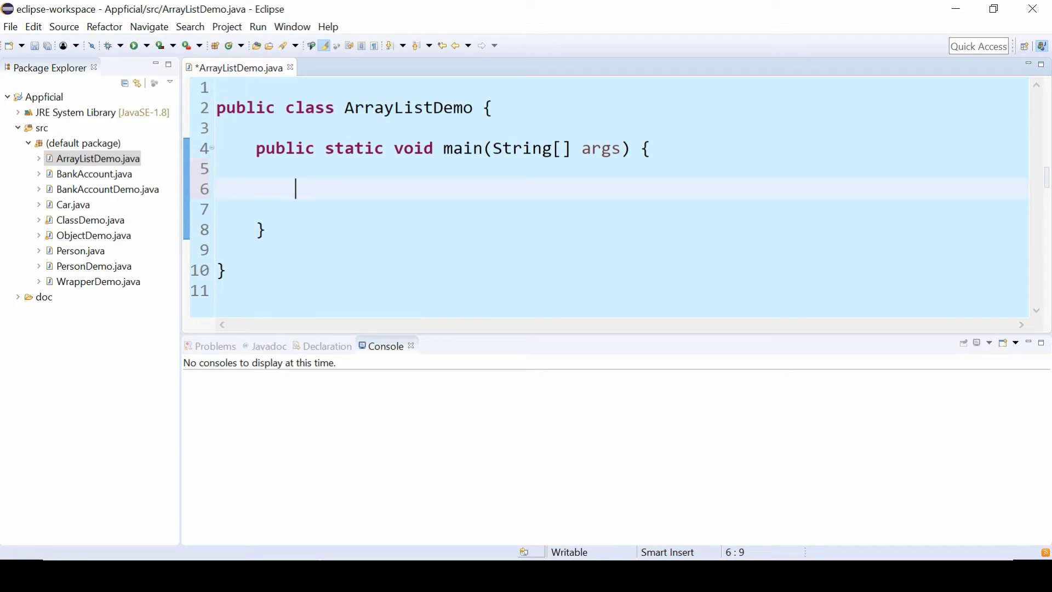
Step: Type ArrayList<String> list = new ArrayList<String>(); inside the main method
type("A")
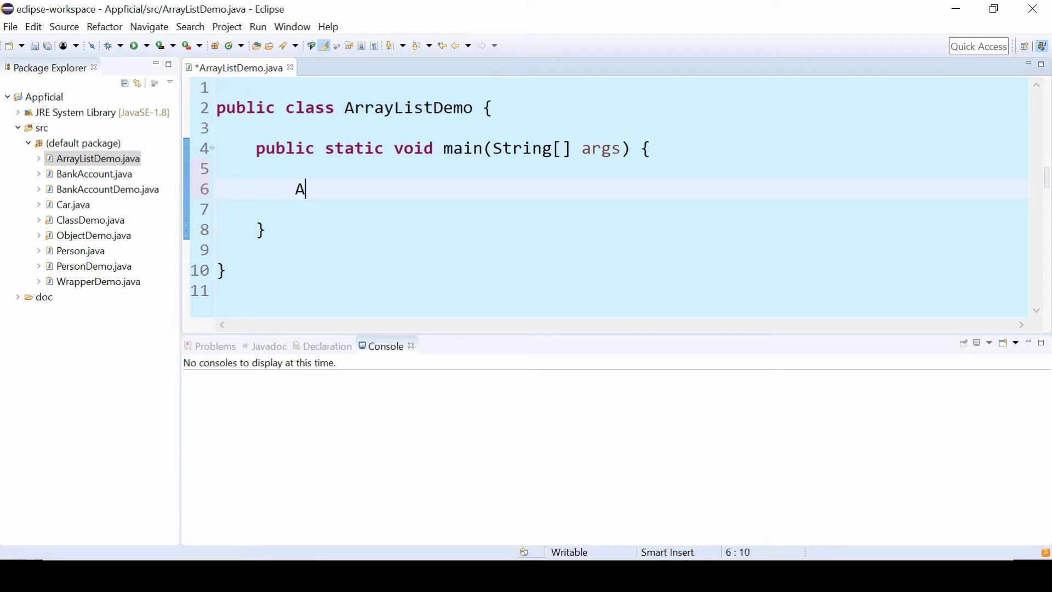
type("rrayList<>")
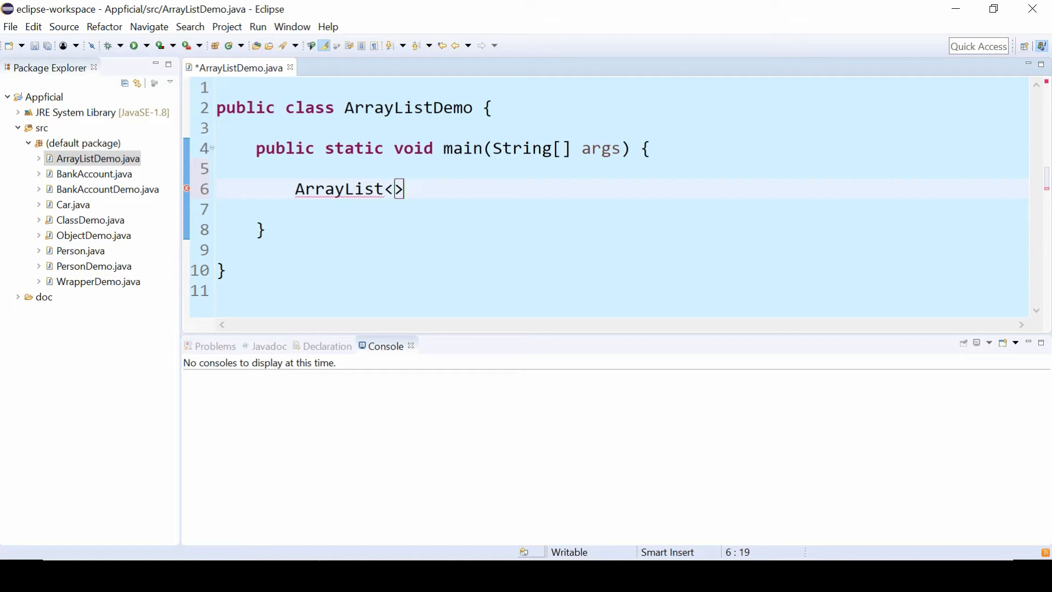
type("String")
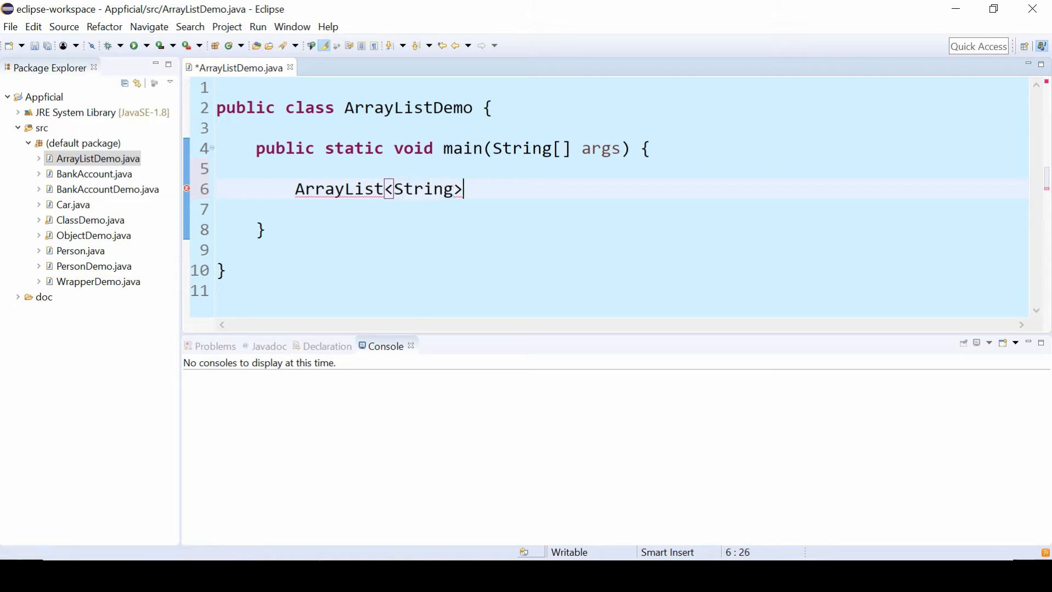
type("list")
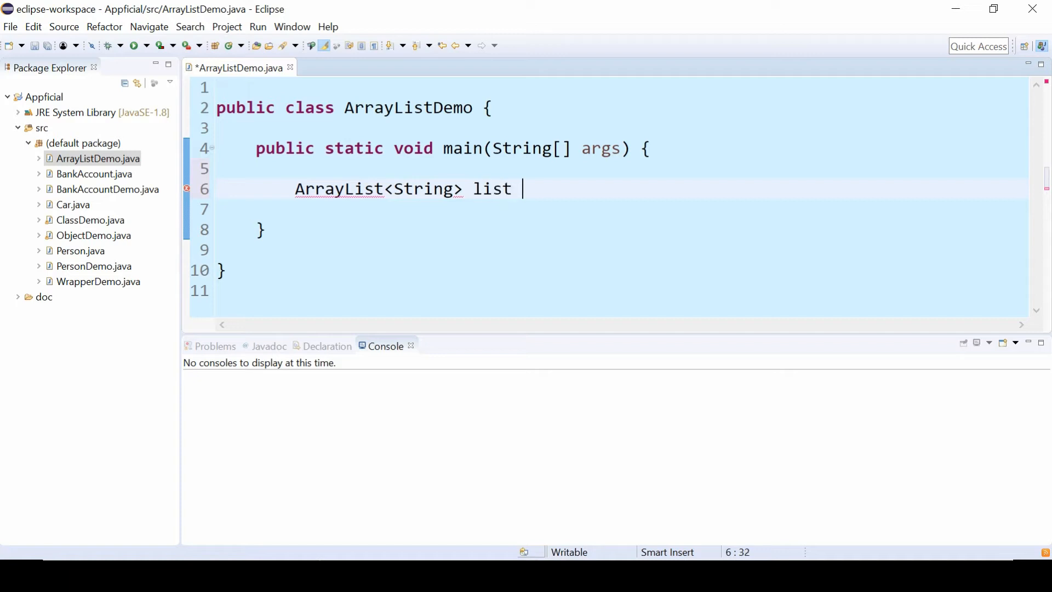
type("= new Array")
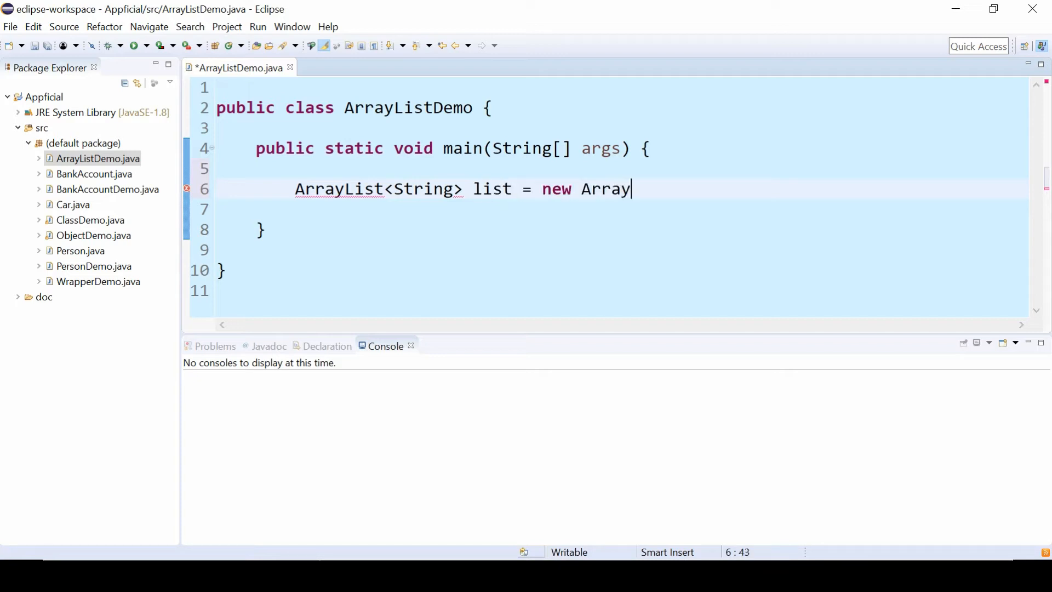
type("List<String>")
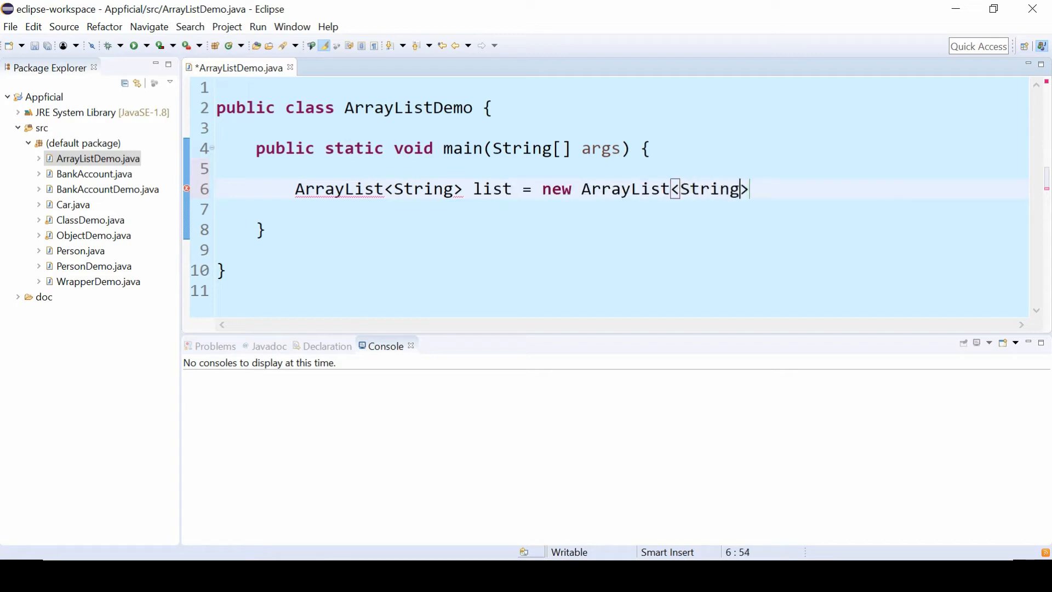
type("();")
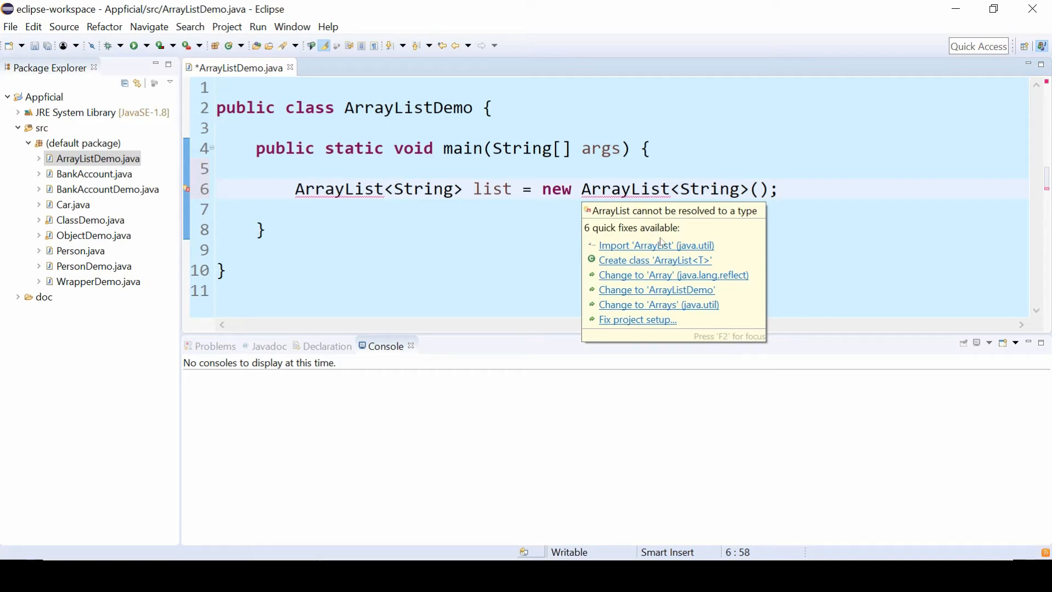
mouse_move(636, 251)
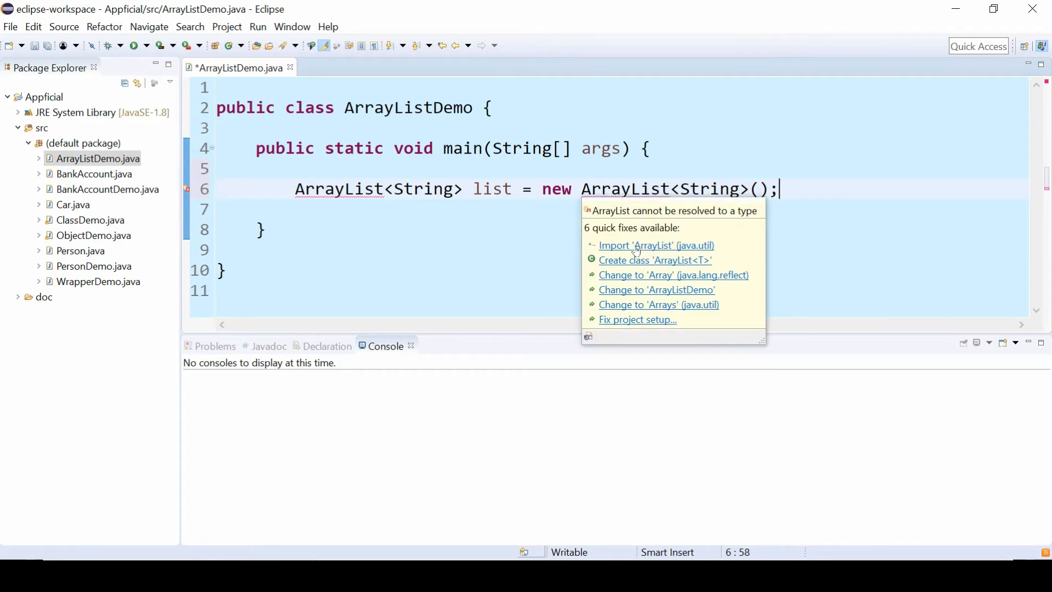
Step: Apply the java.util.ArrayList import quick fix and add a blank line below the declaration
left_click(655, 245)
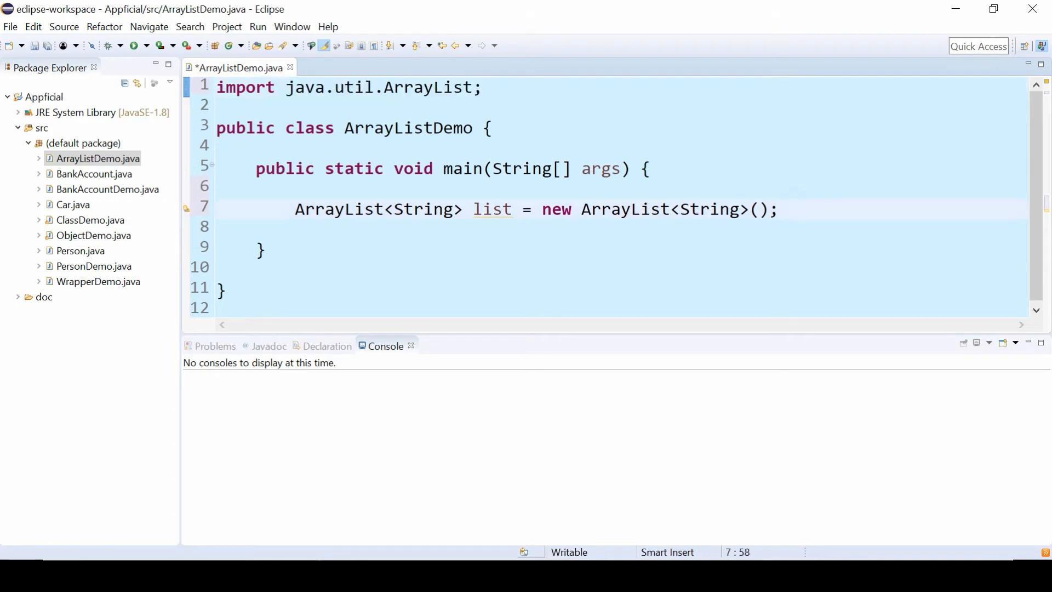
key("Enter")
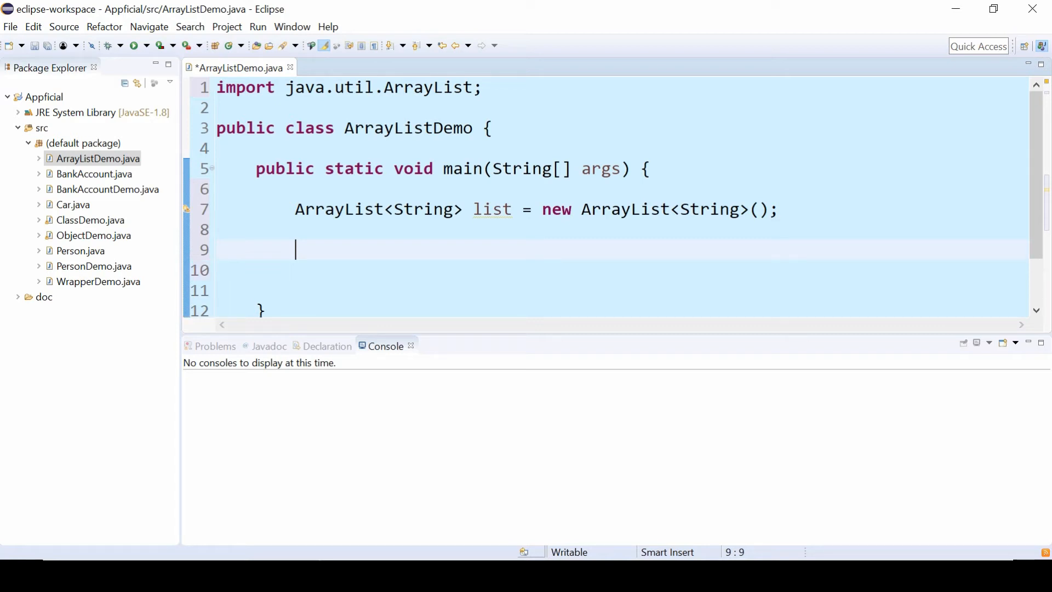
Step: Write list.add calls for "cereal", "milk", "bacon" and "beer" on separate lines
type("list.add(e")
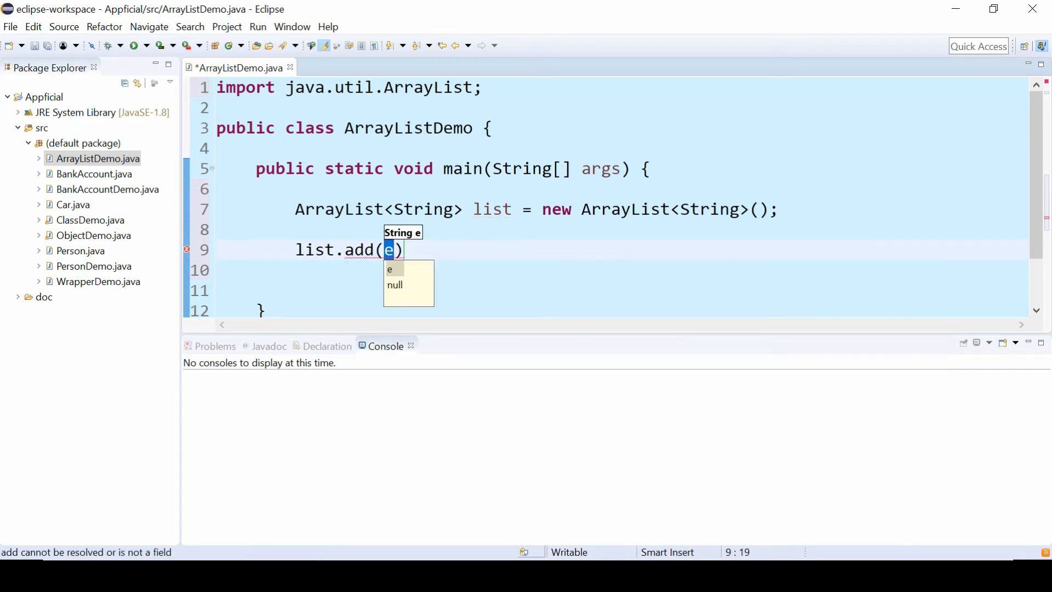
type("\"")
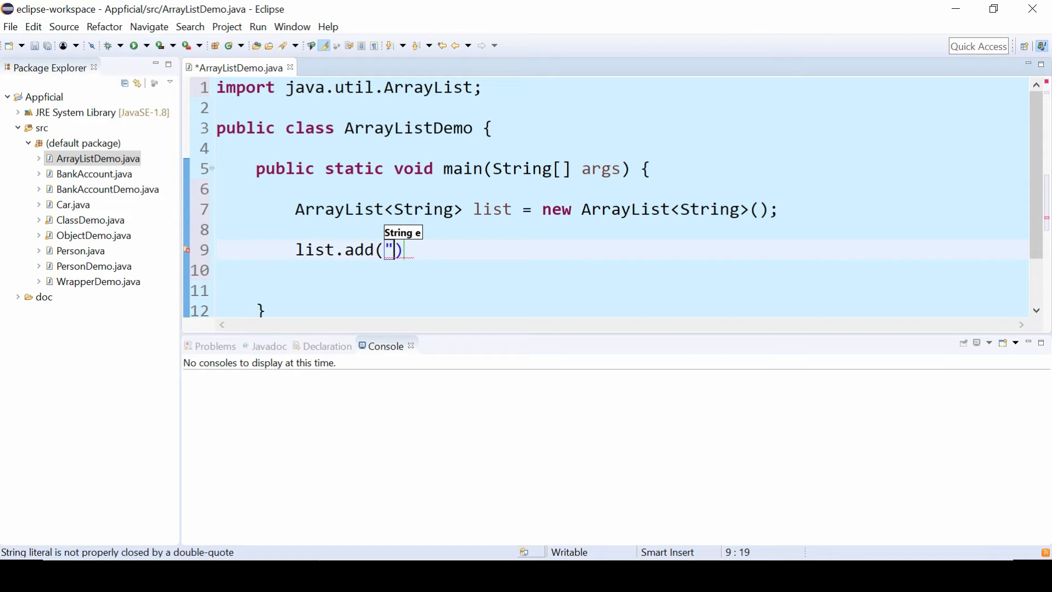
type("cereal")
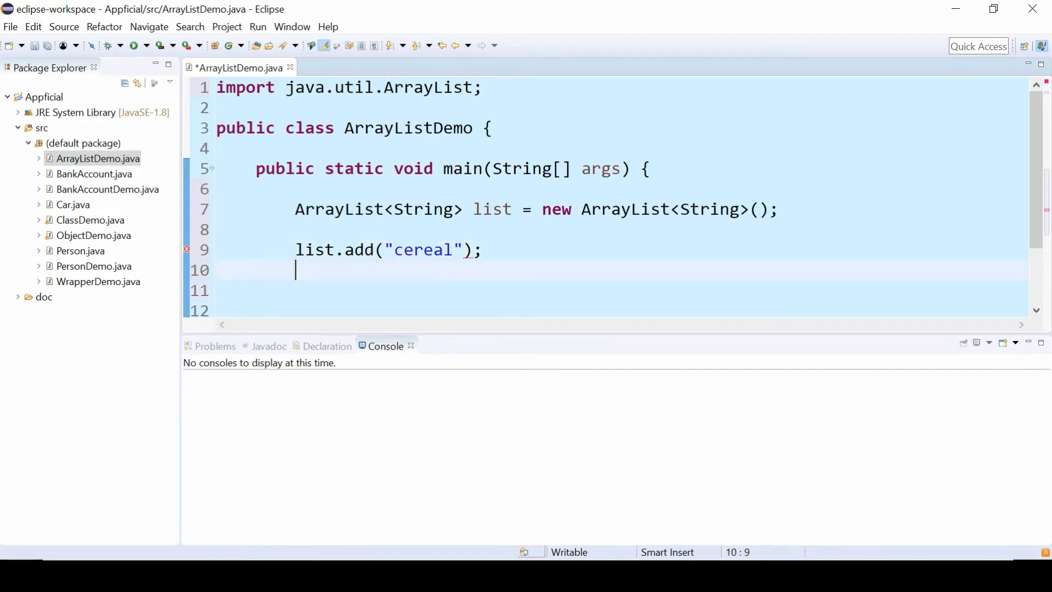
type("list.add")
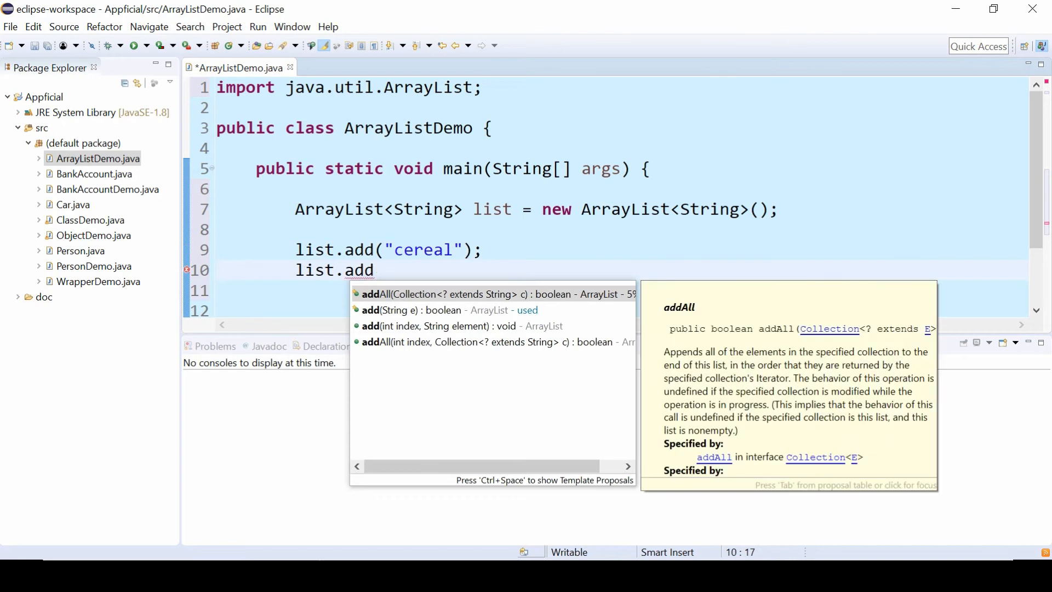
type("(\"milk\");")
left_click(621, 291)
type("list")
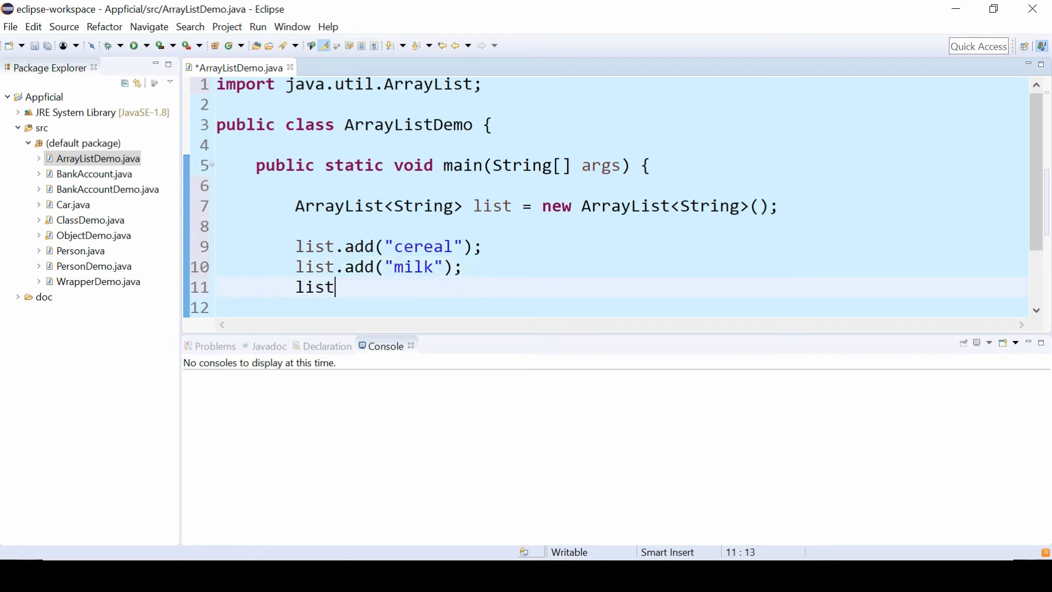
type(".add")
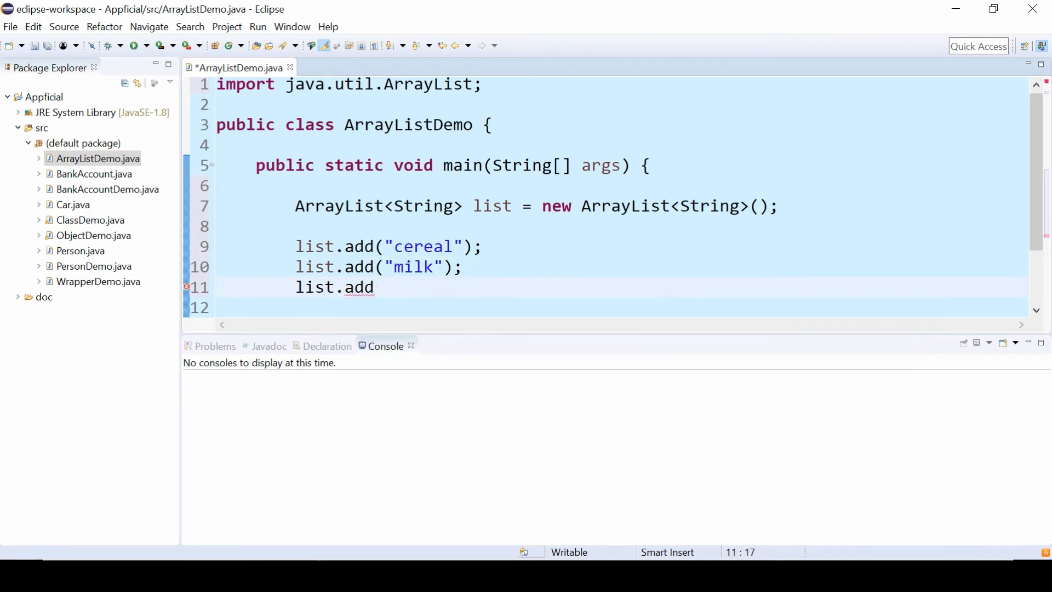
type("(\"bacon\");")
left_click(620, 307)
type("list.add")
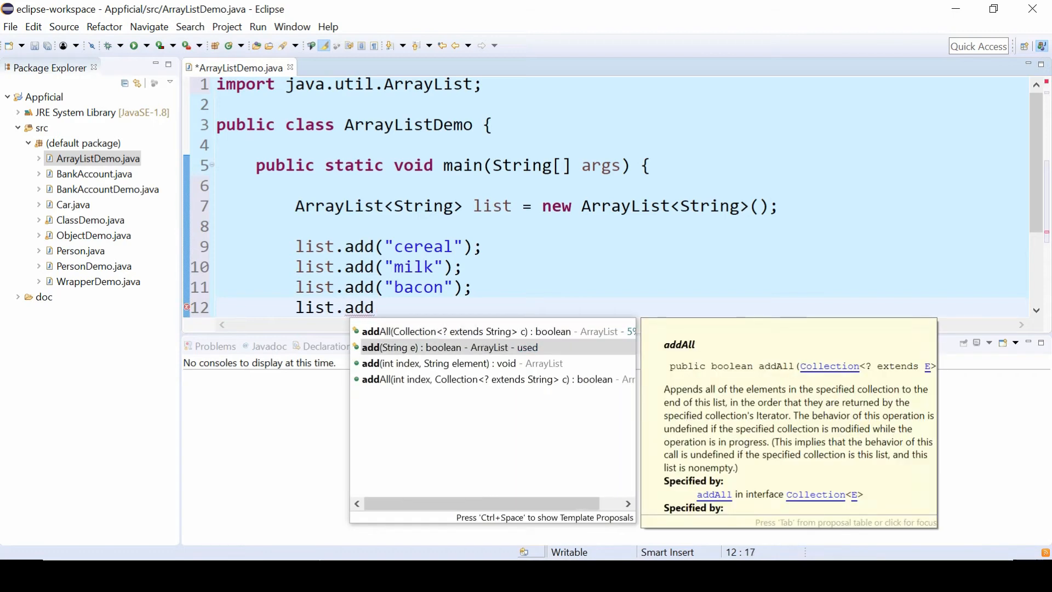
type("(\"beer\");")
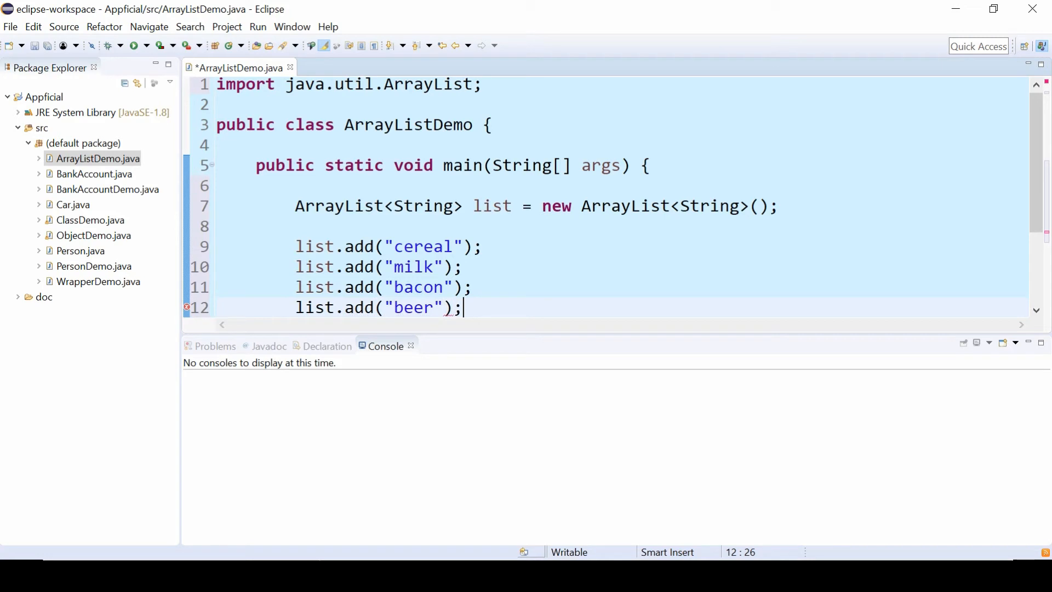
key("Return")
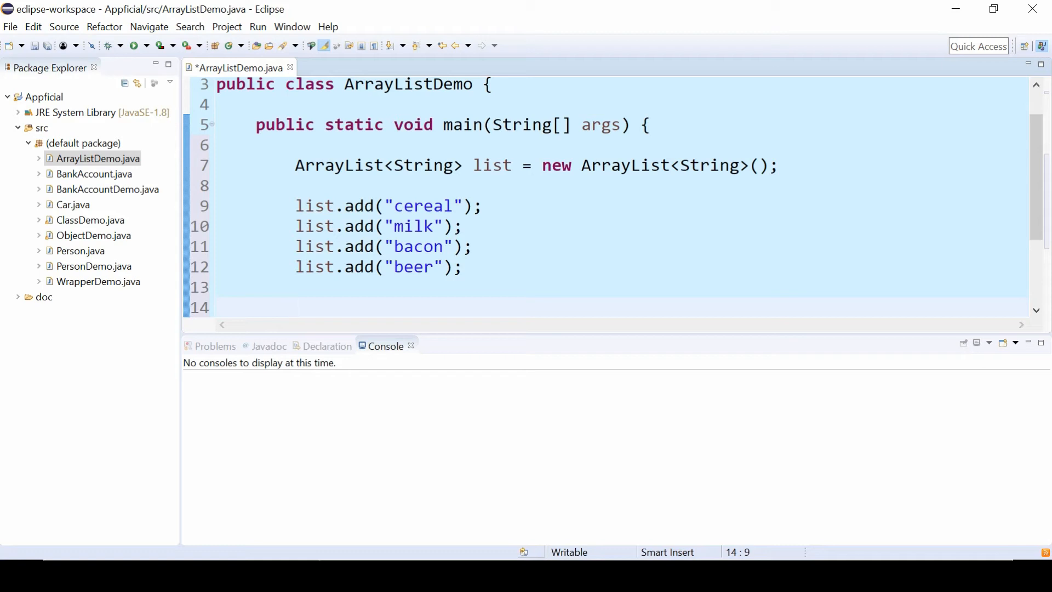
Step: Write a for loop header running i from 0 while below list.size(), incrementing i
type("for (int i=0; i")
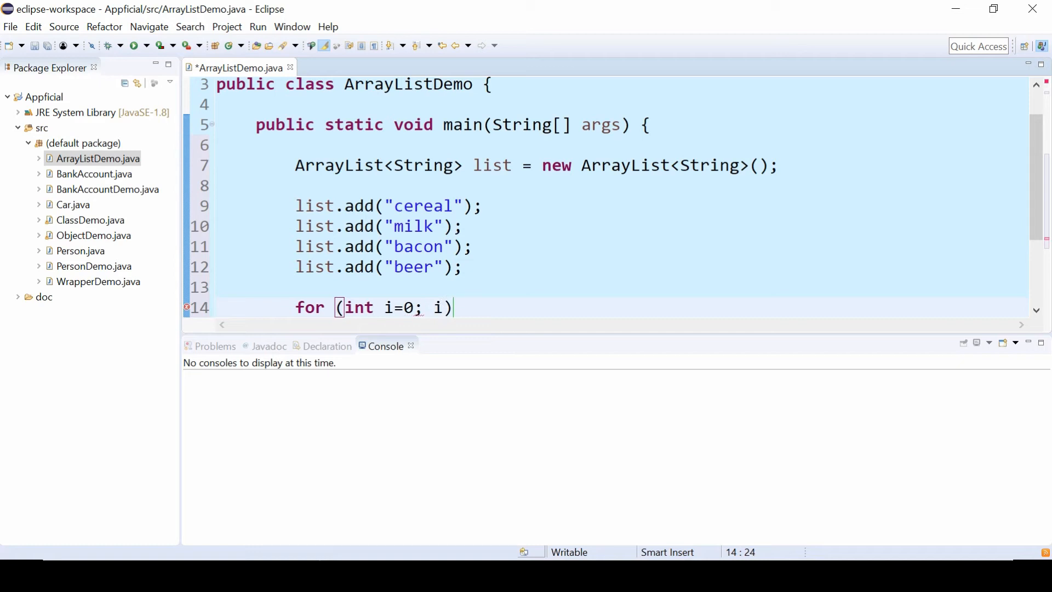
type("<list.")
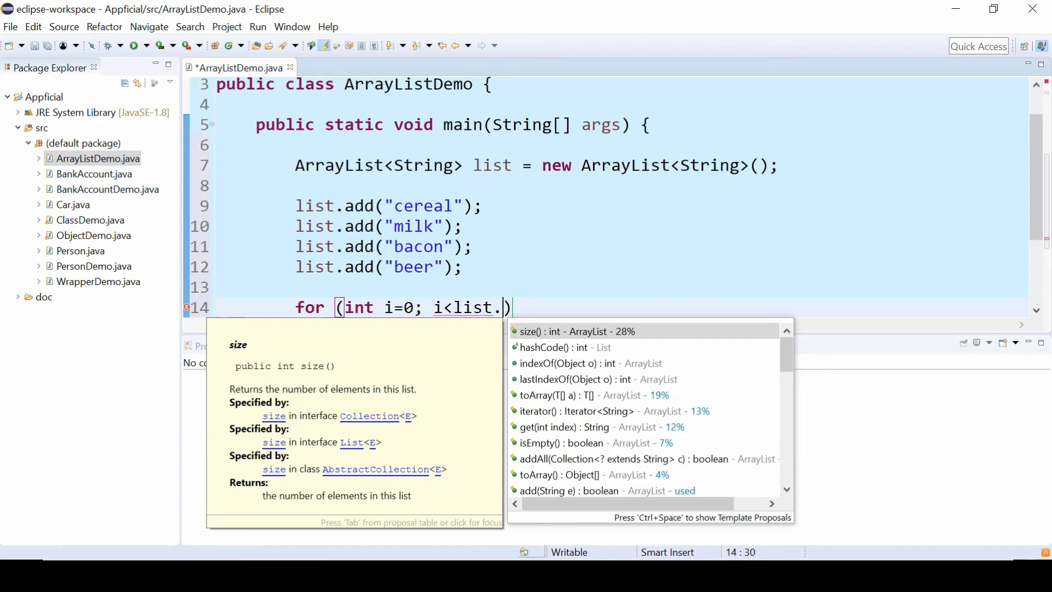
left_click(574, 331)
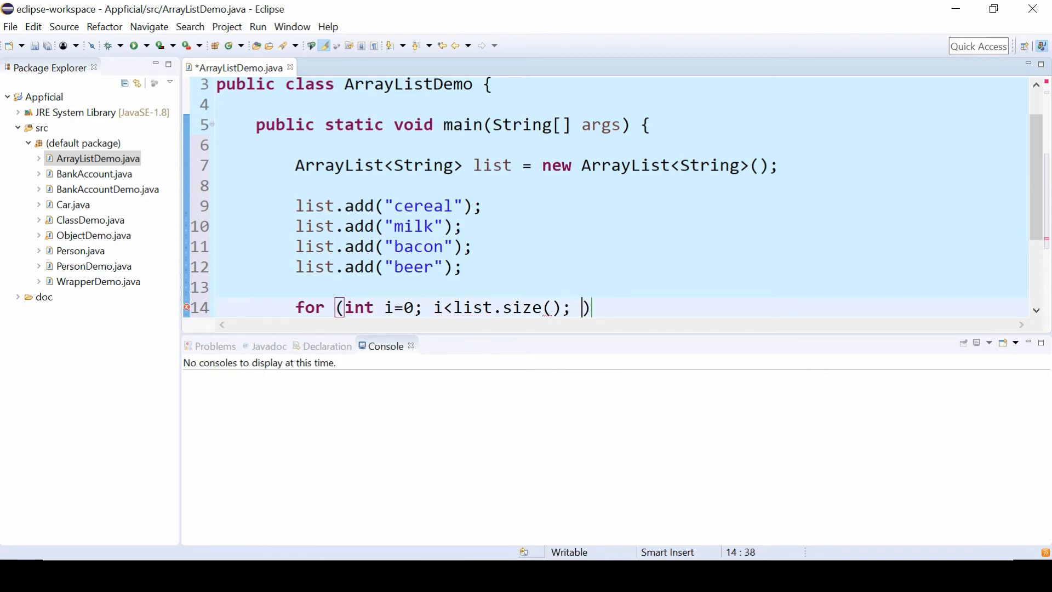
type("i++")
type("Syst")
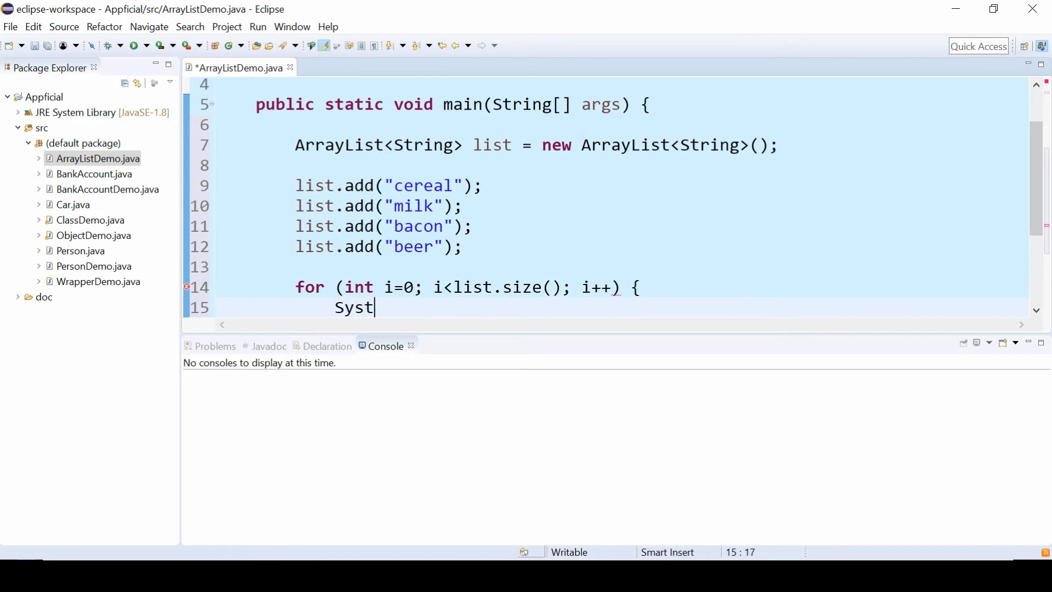
Step: Print list.get(i) in the loop body and run, listing cereal, milk, bacon, beer
type("em.out.prin")
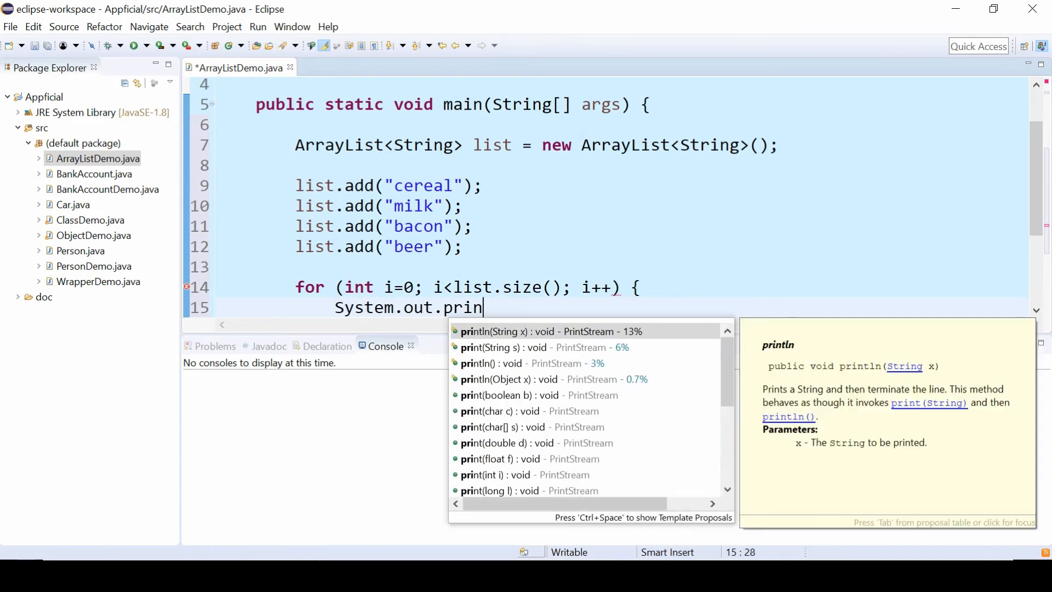
left_click(547, 331)
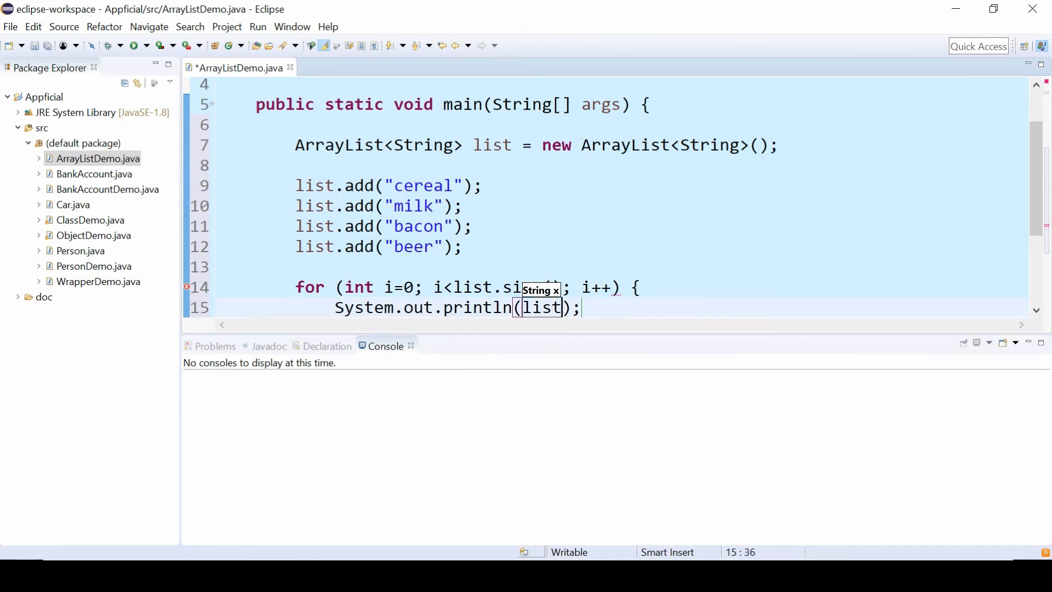
type(".get(i")
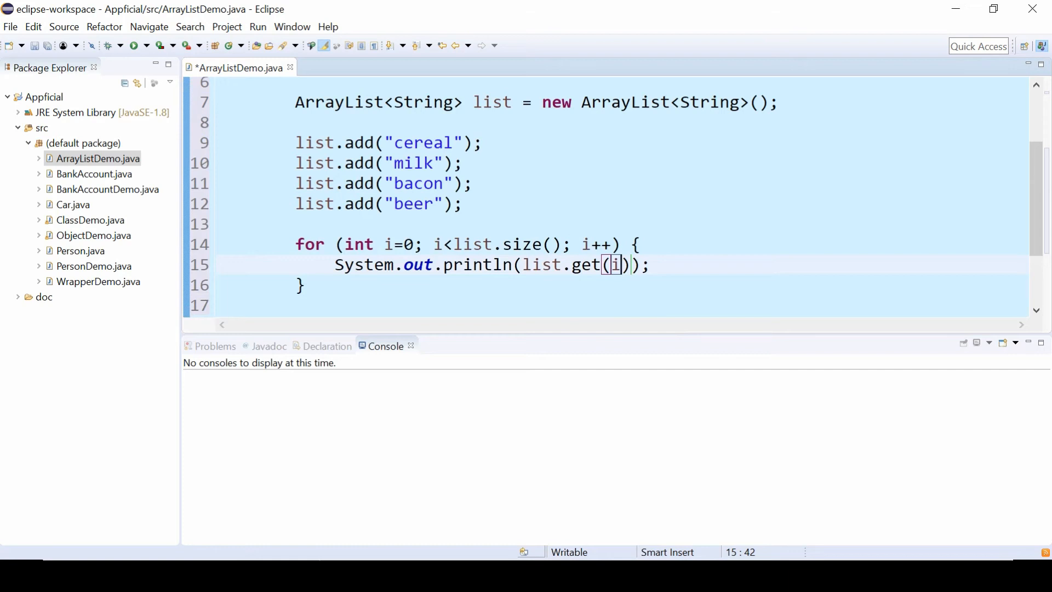
left_click(134, 44)
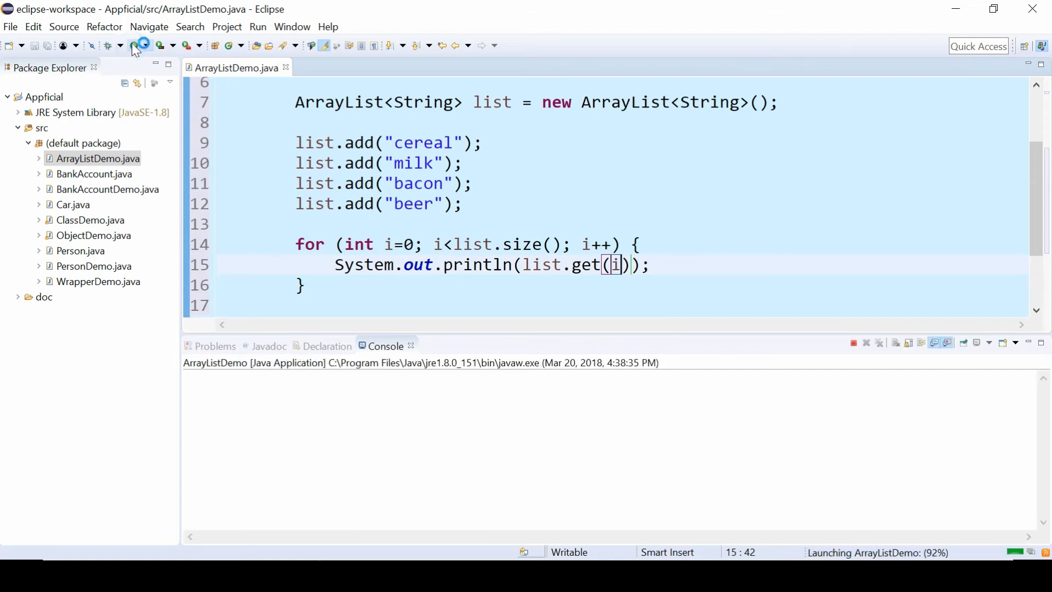
left_click(133, 45)
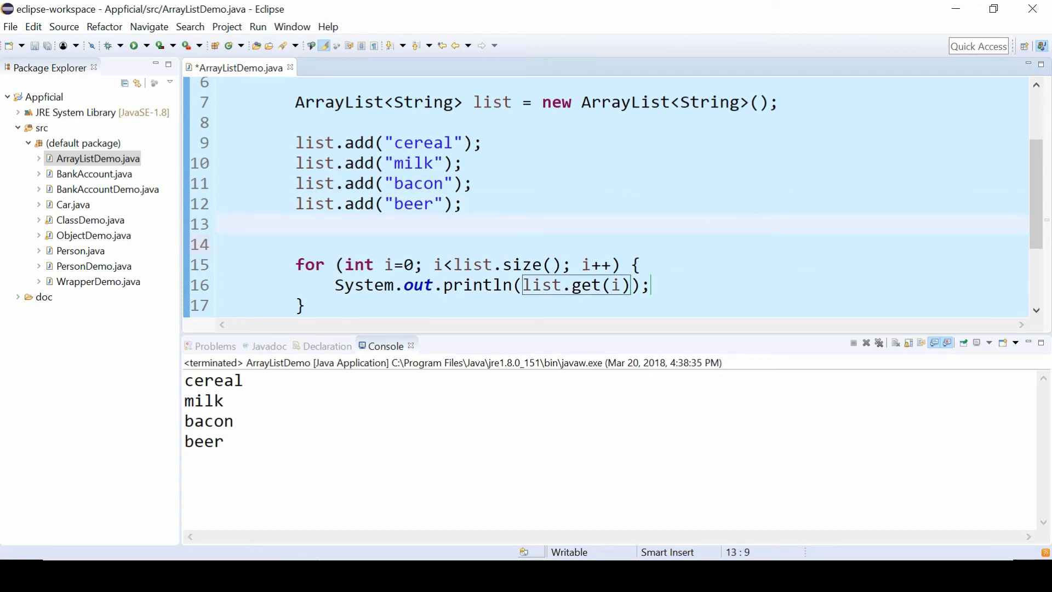
Step: Add list.remove("milk"); before the loop and rerun, printing cereal, bacon and beer
type("list.re")
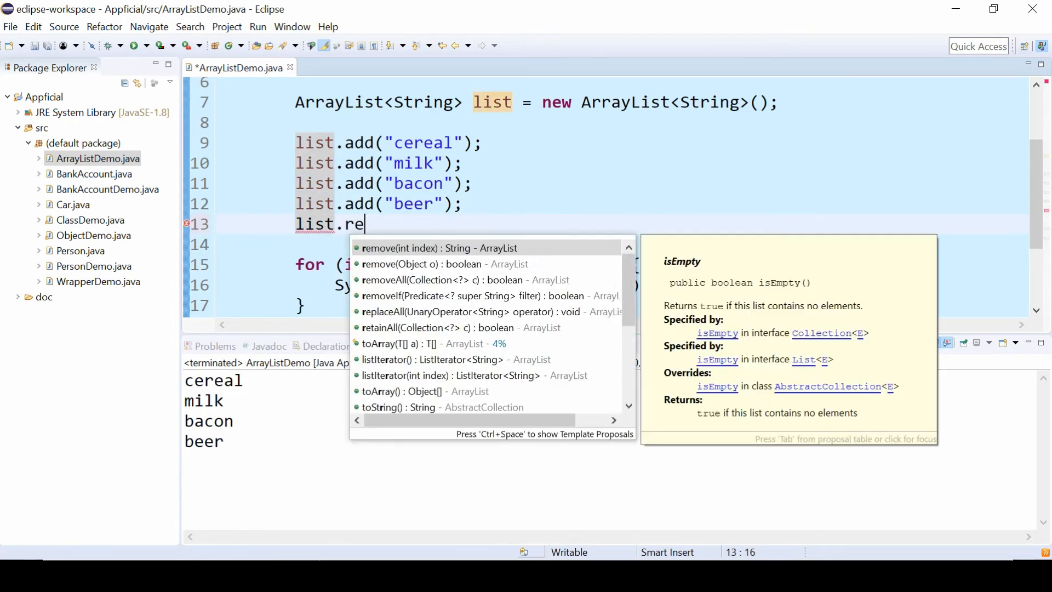
left_click(438, 248)
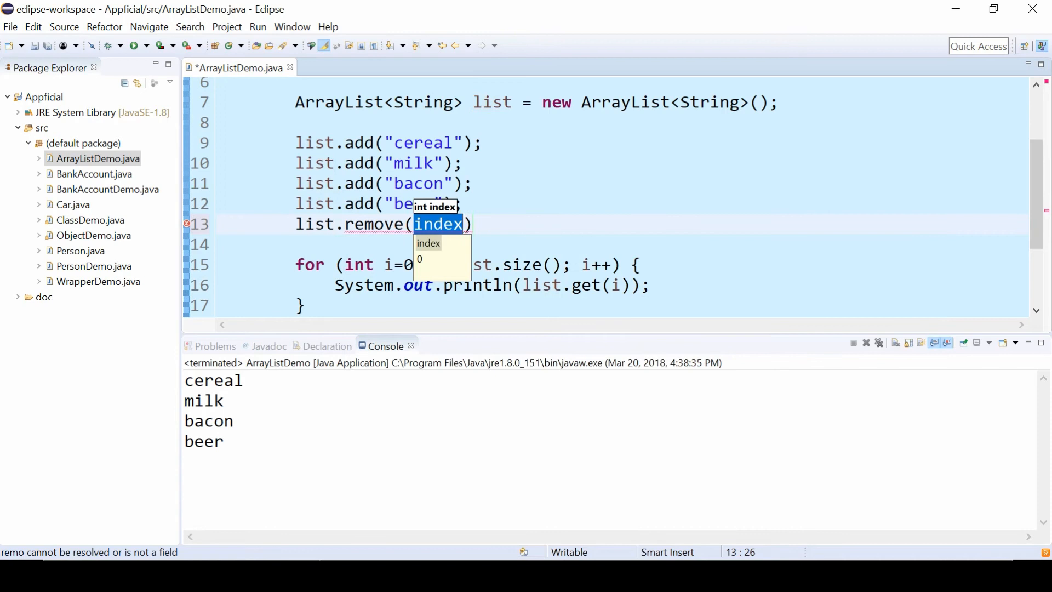
type("\"milk")
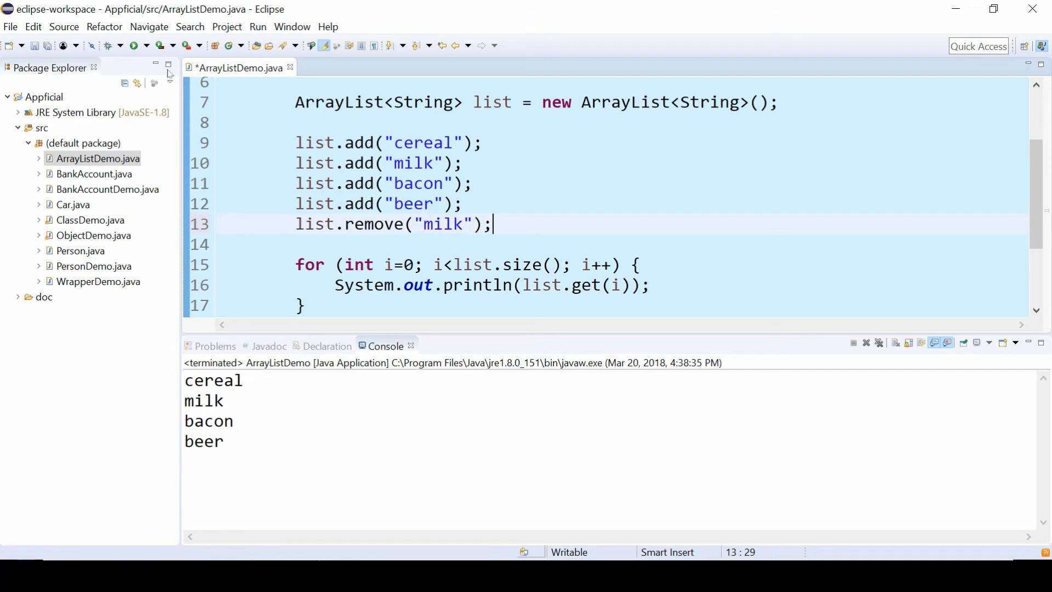
left_click(134, 45)
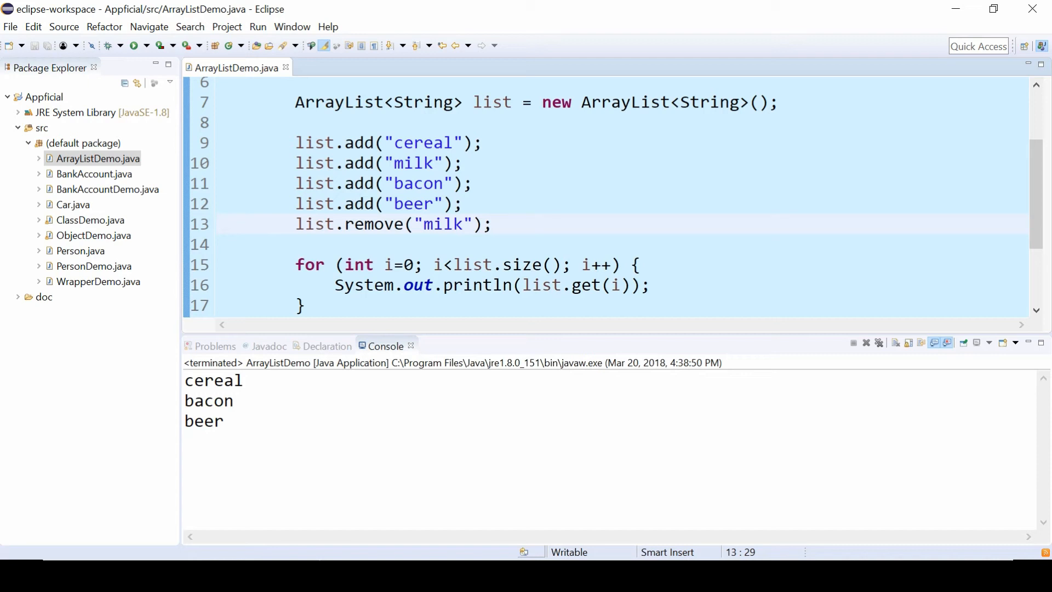
left_click(493, 224)
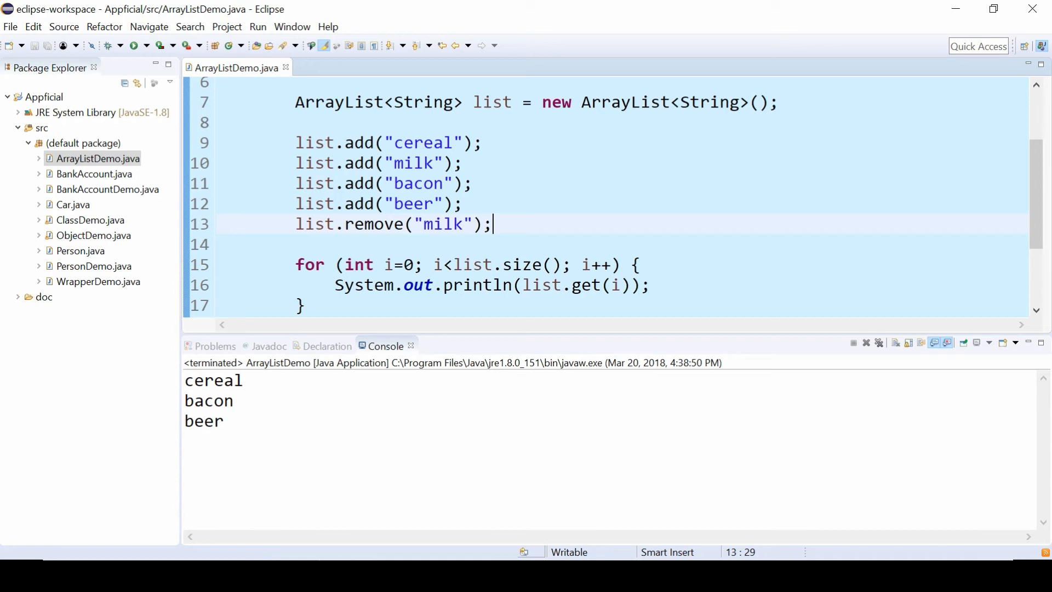
Step: Add list.clear();, run to see an empty console, then delete that line
type("list.clear(")
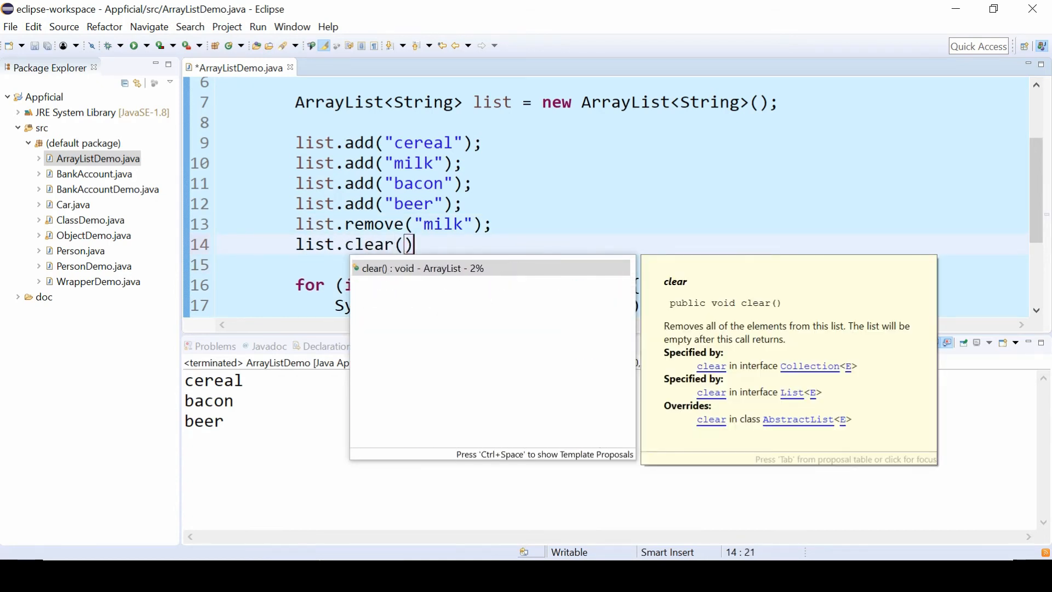
left_click(134, 45)
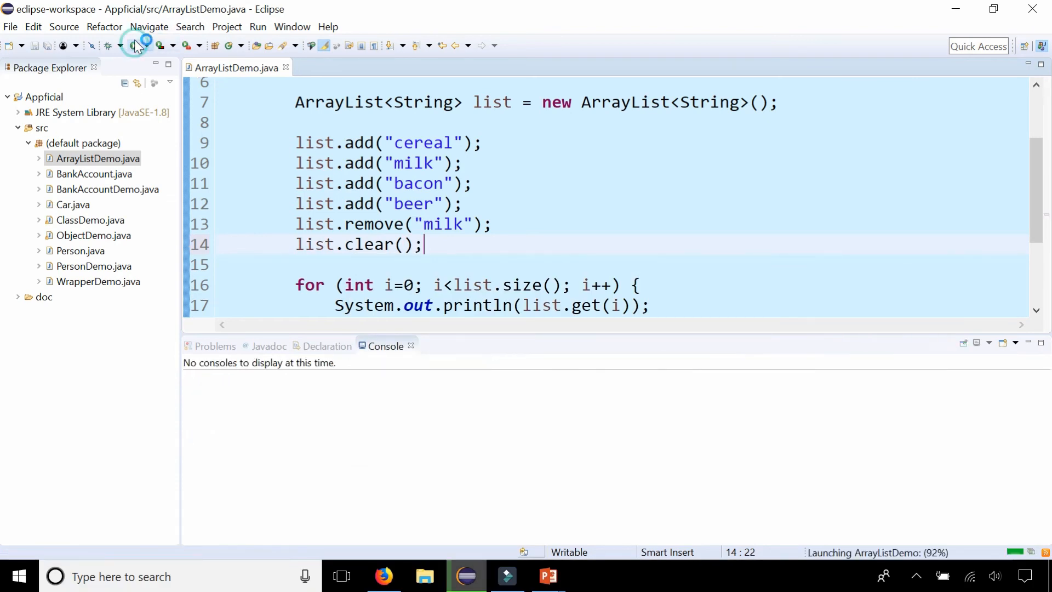
type("lis")
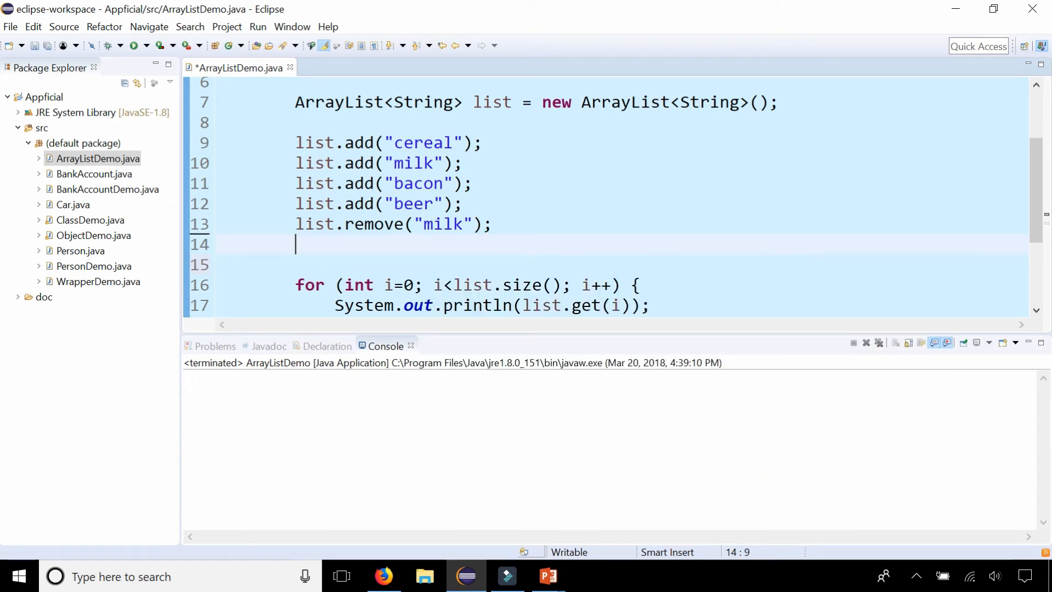
type("list.")
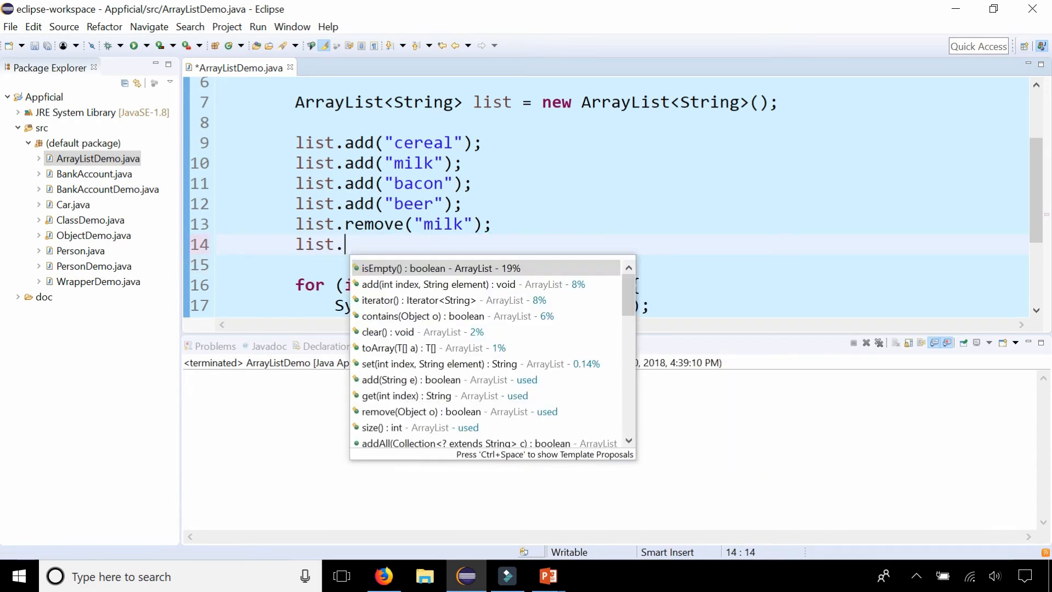
type("set(index, element")
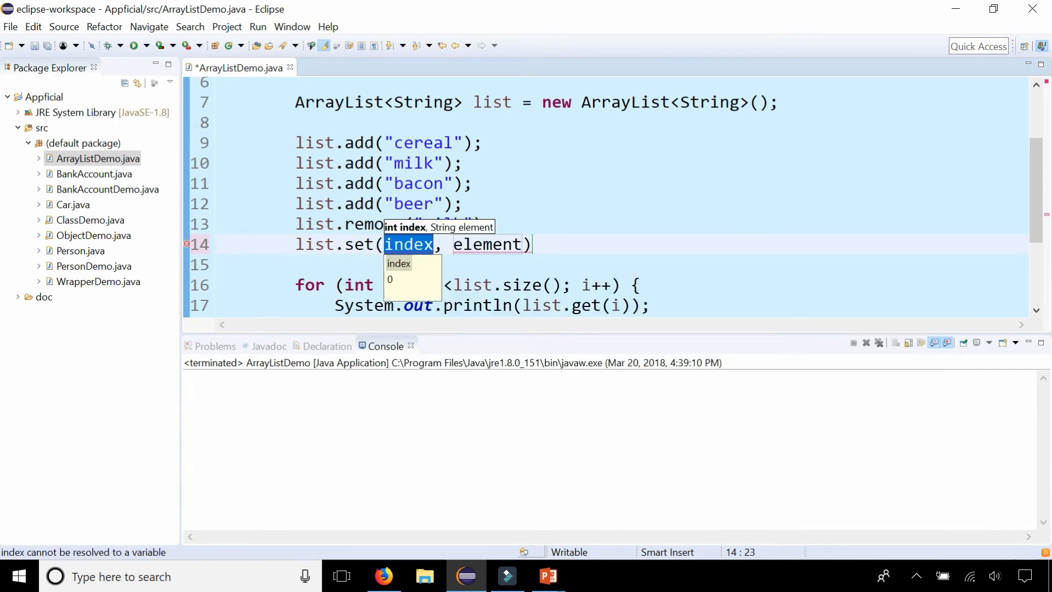
type("1")
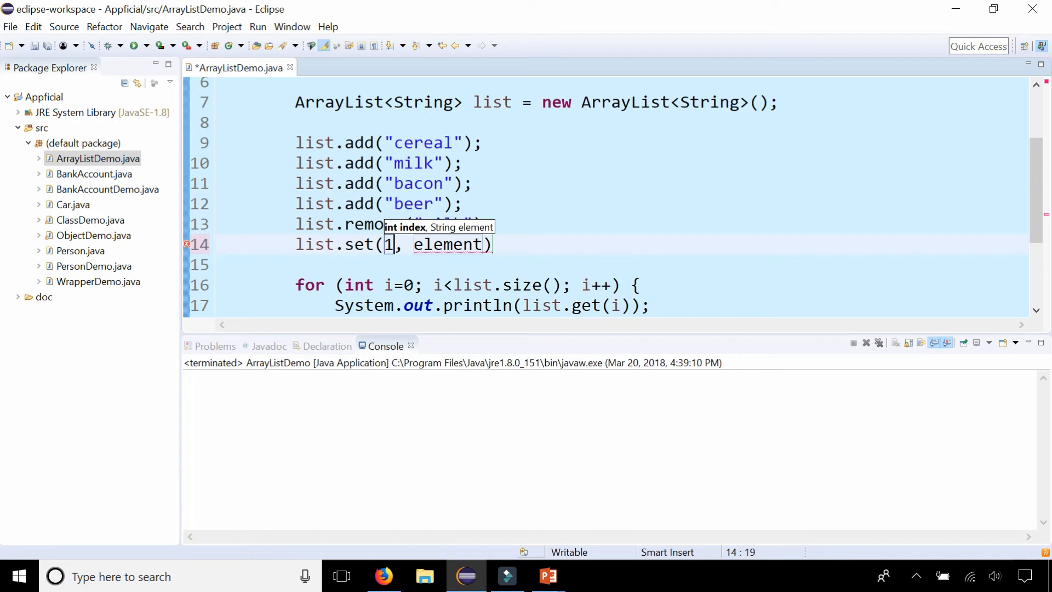
type("\"ho")
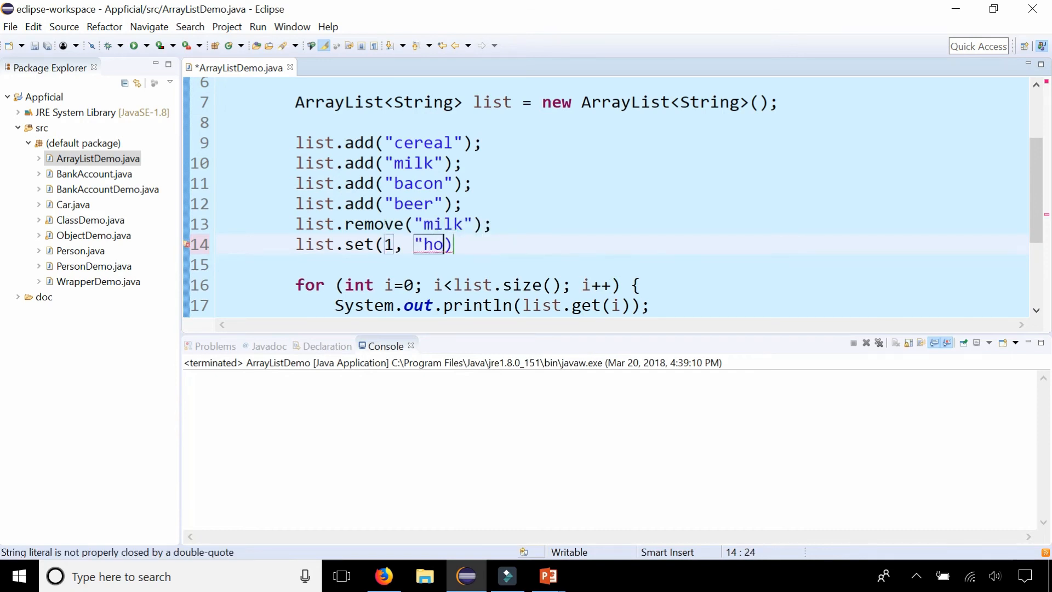
type("t pockets")
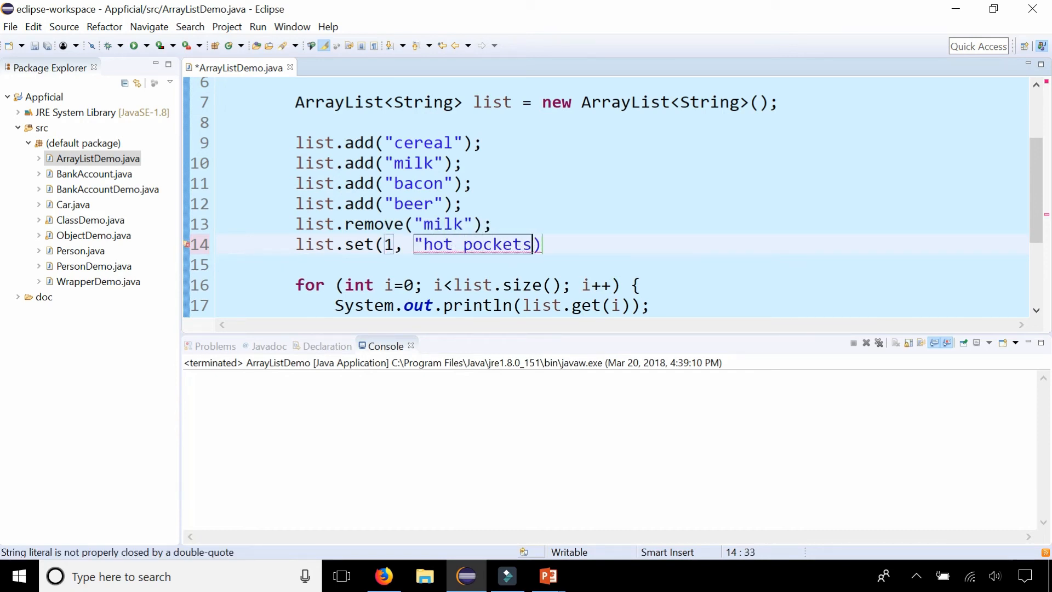
type("\";")
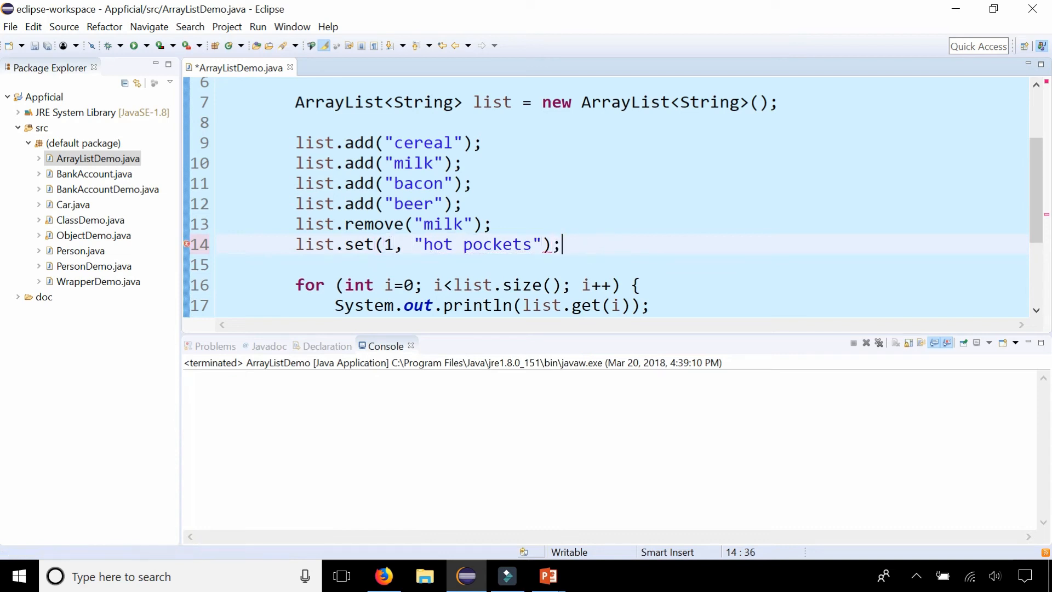
left_click(132, 45)
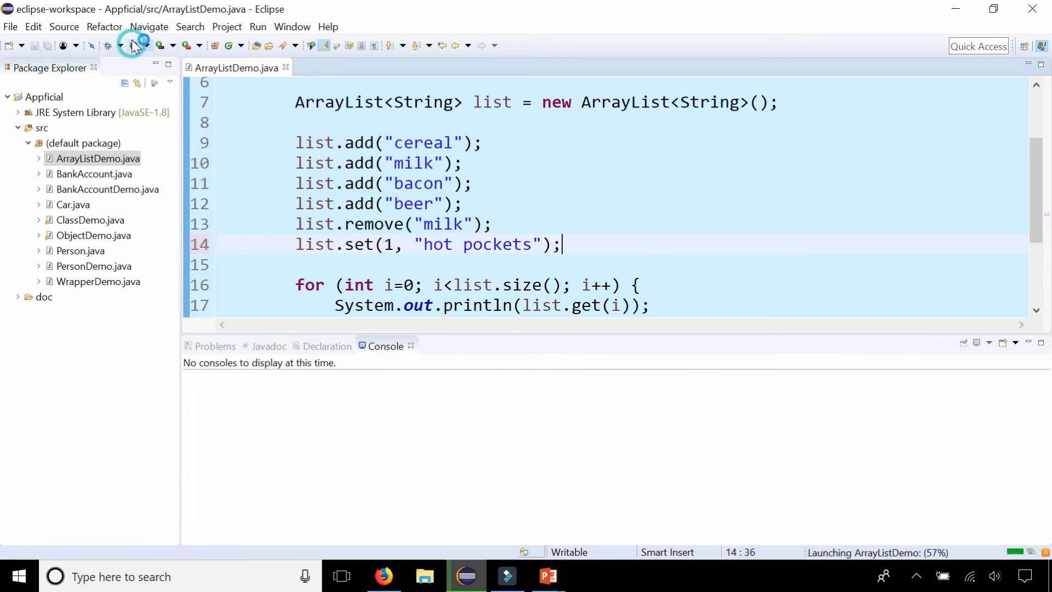
left_click(134, 45)
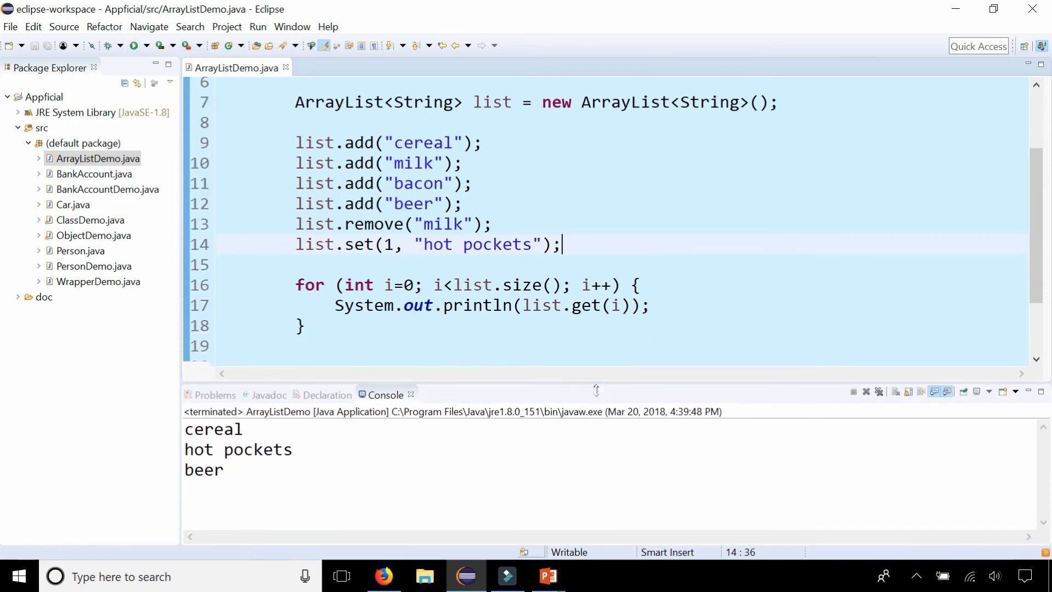
scroll("up", 3)
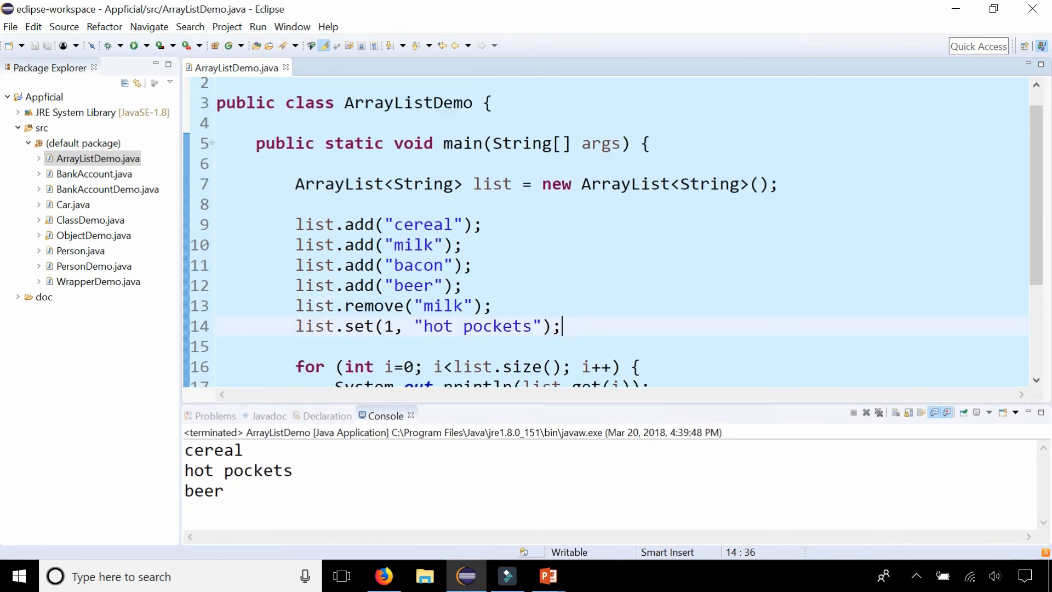
Step: Type ArrayList<Double> prices = new ArrayList<Double>(); below the loop, correcting Integer to Double
scroll("down", 3)
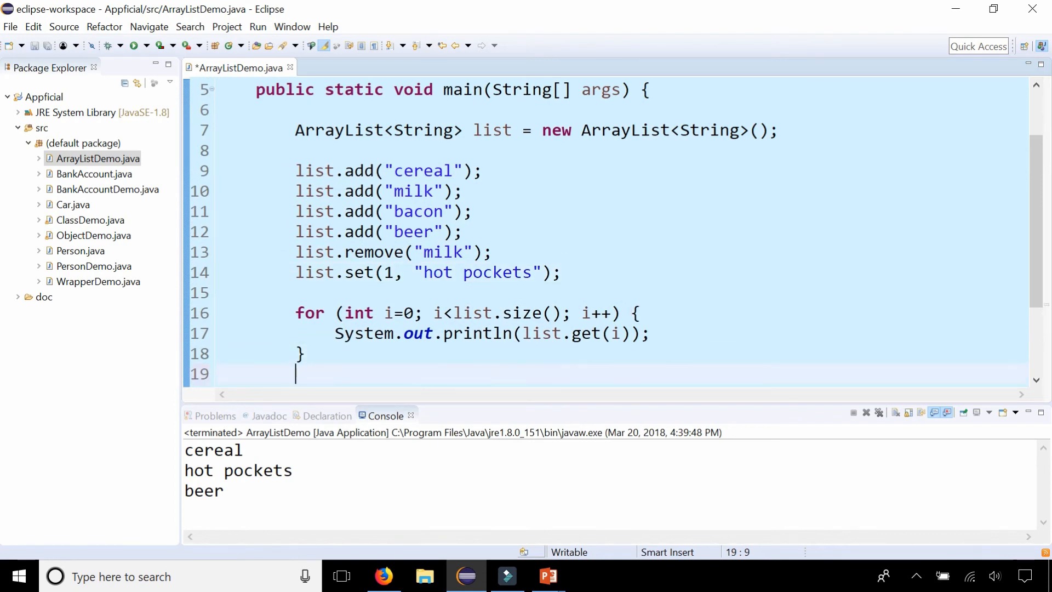
type("ArrayList<>")
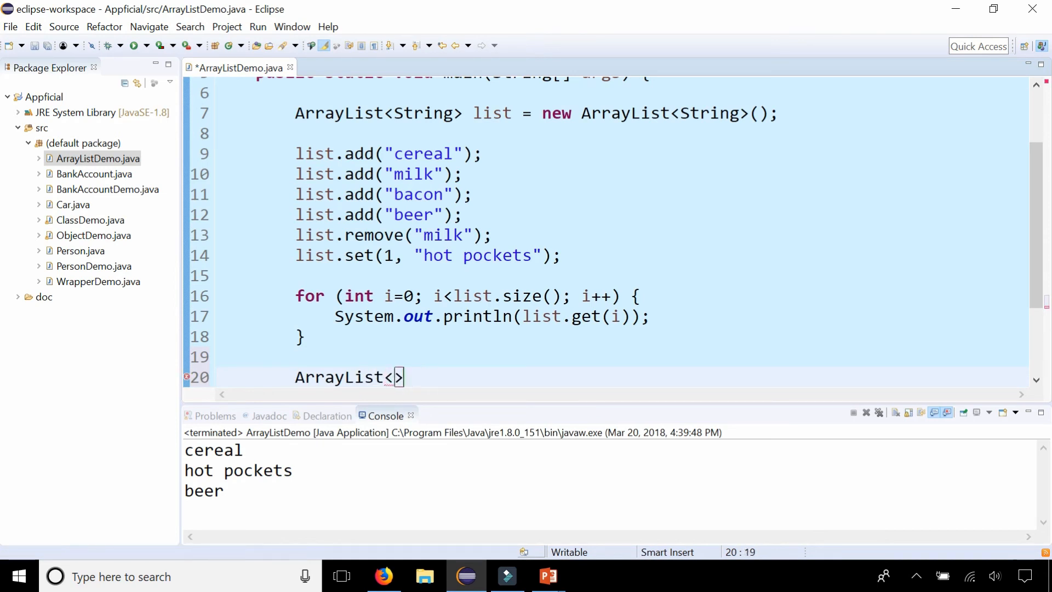
type("I")
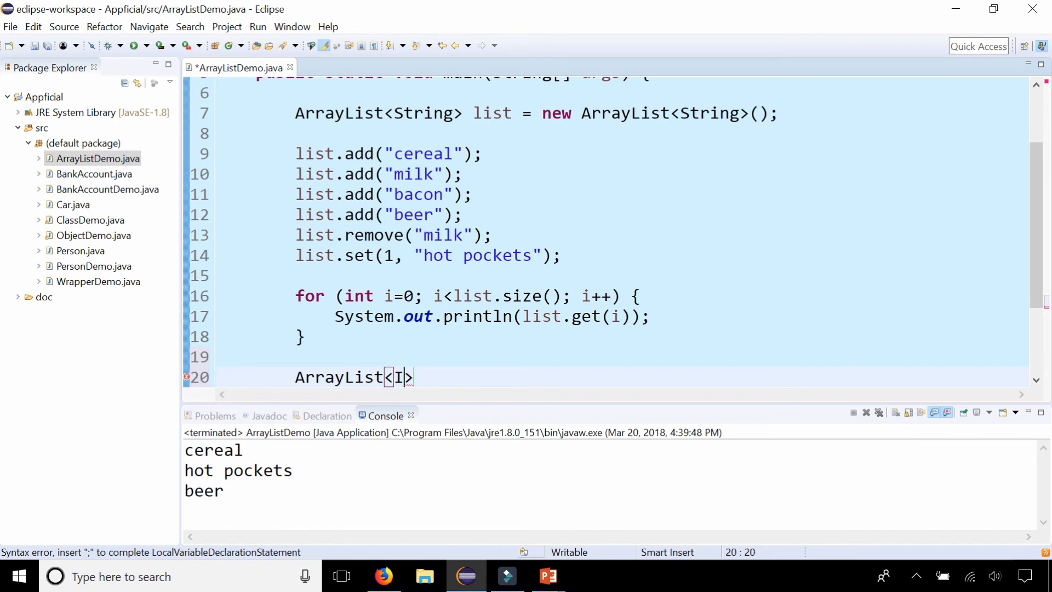
type("nteger")
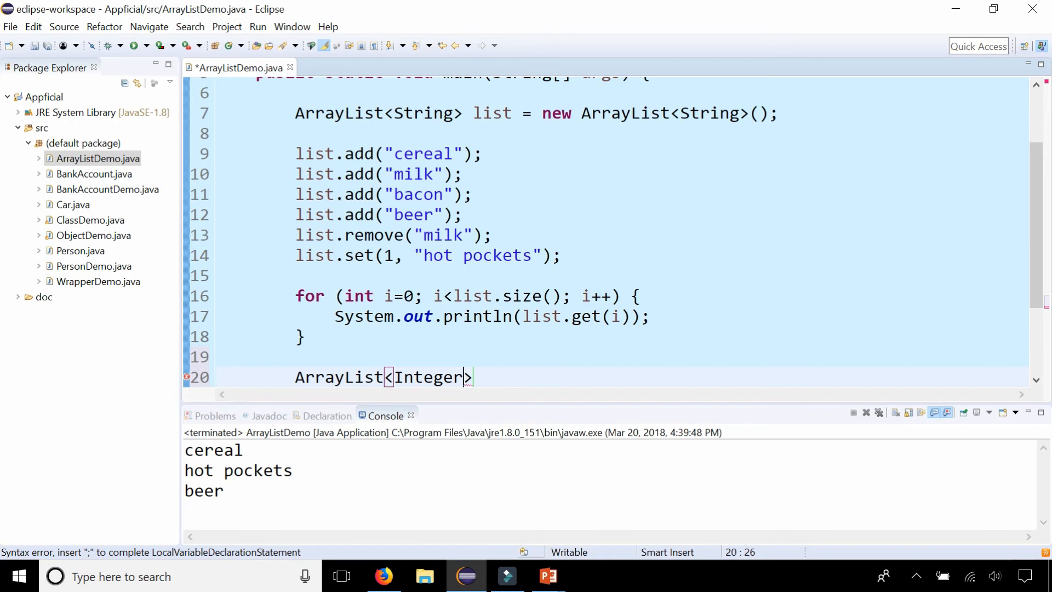
key("BackSpace")
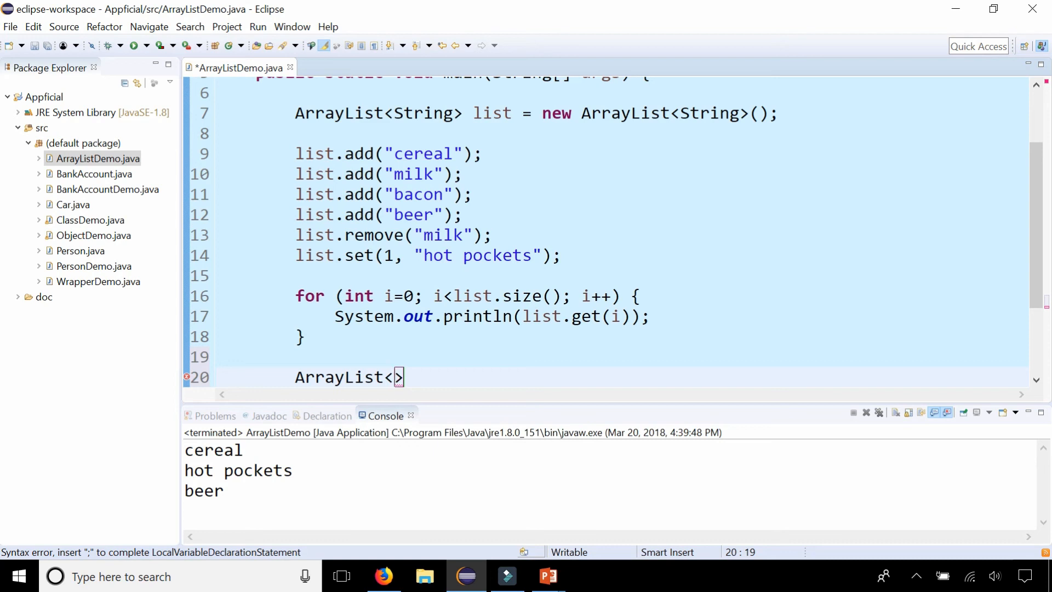
type("I")
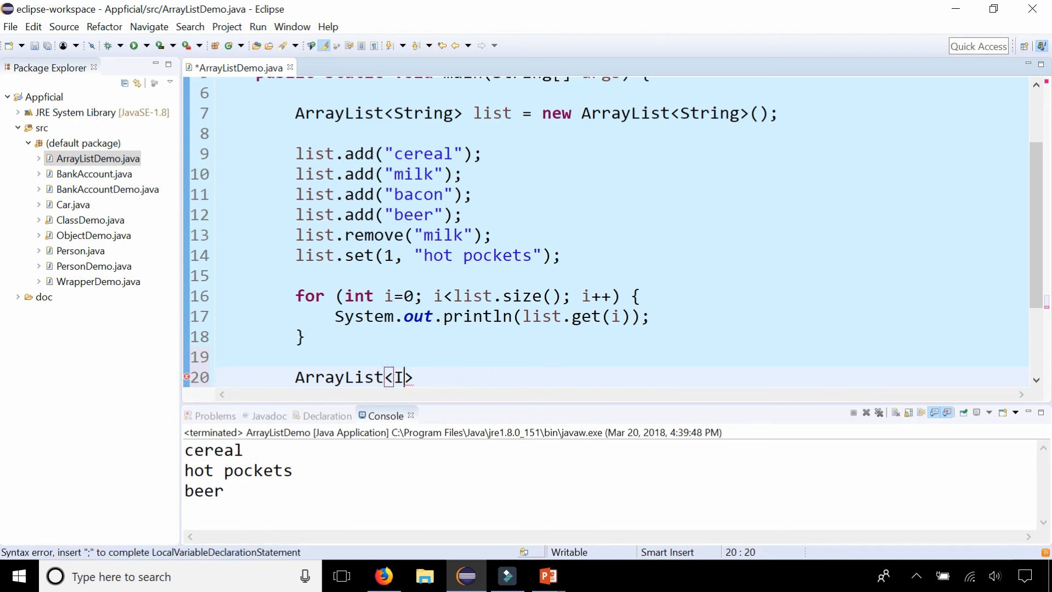
type("ouble")
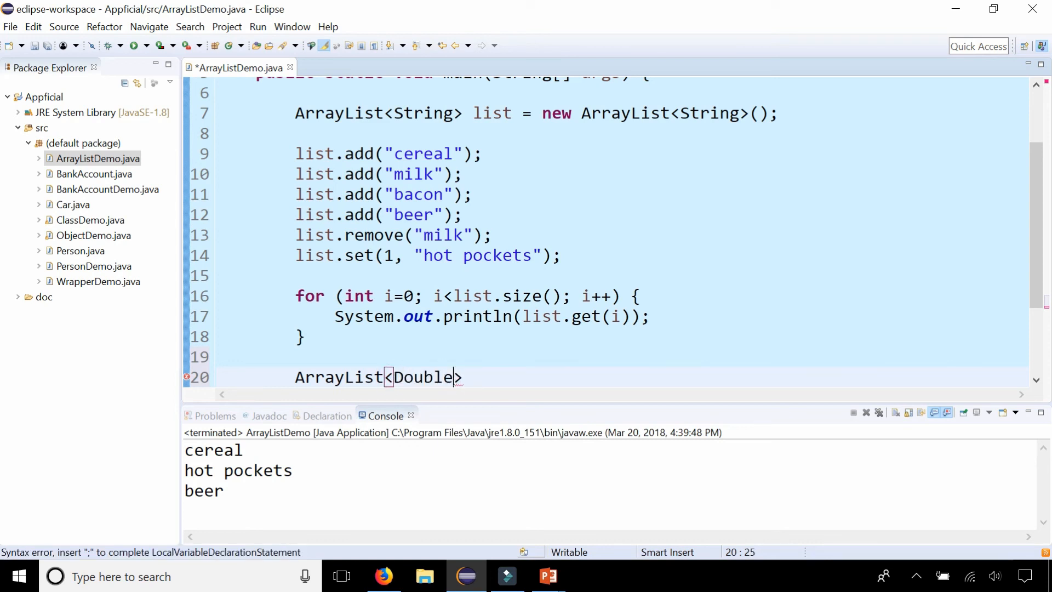
type("prices =")
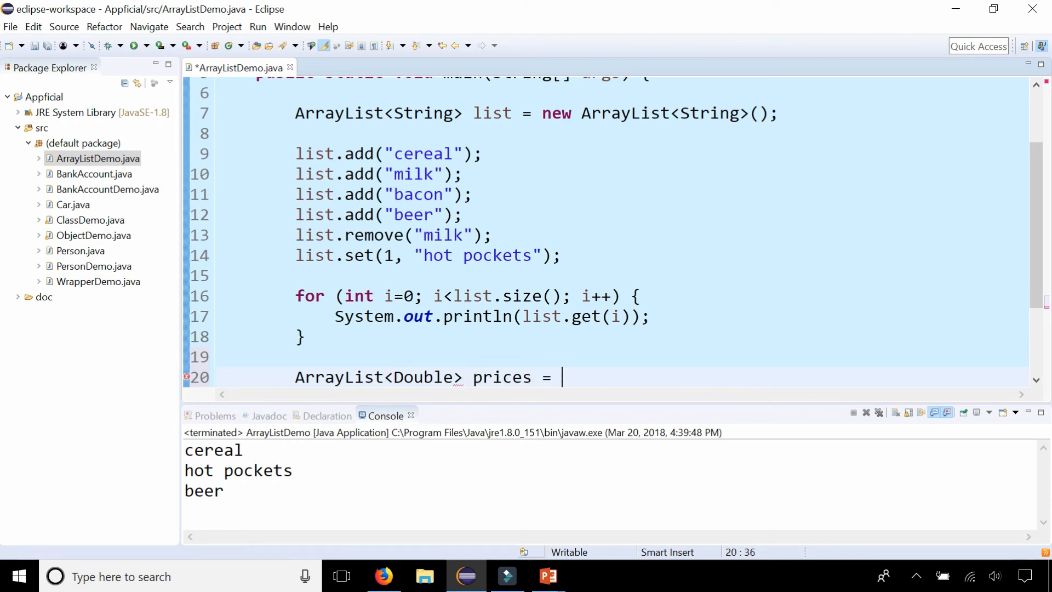
type("new ArrayList")
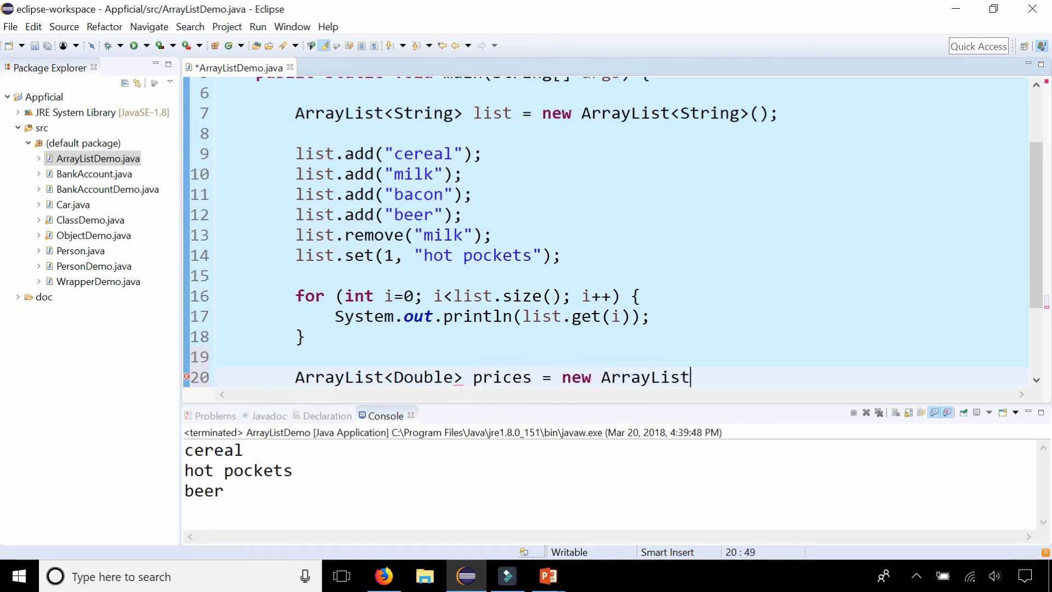
type("<Double>")
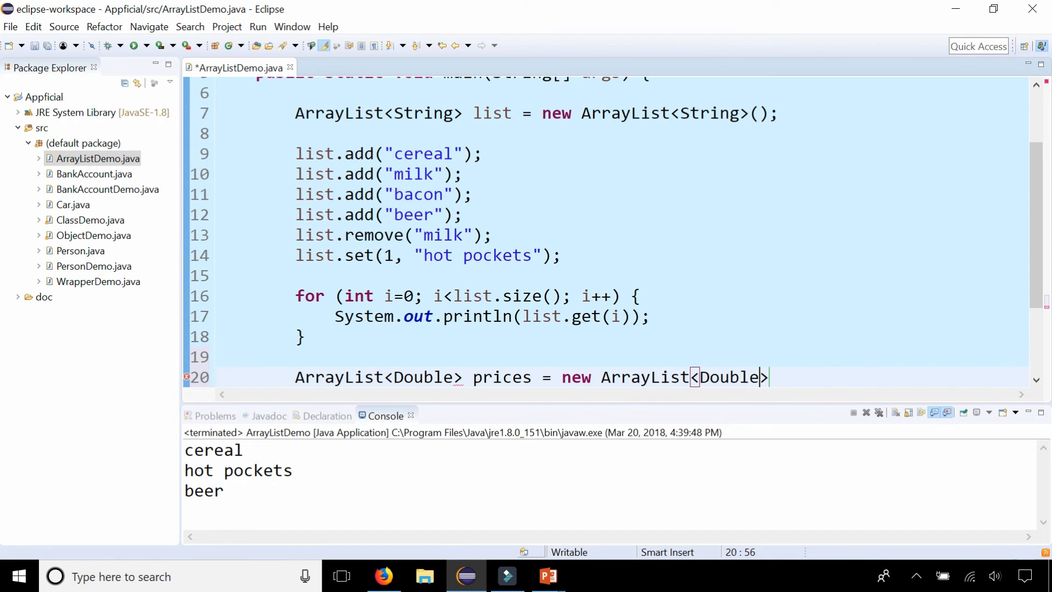
type("();")
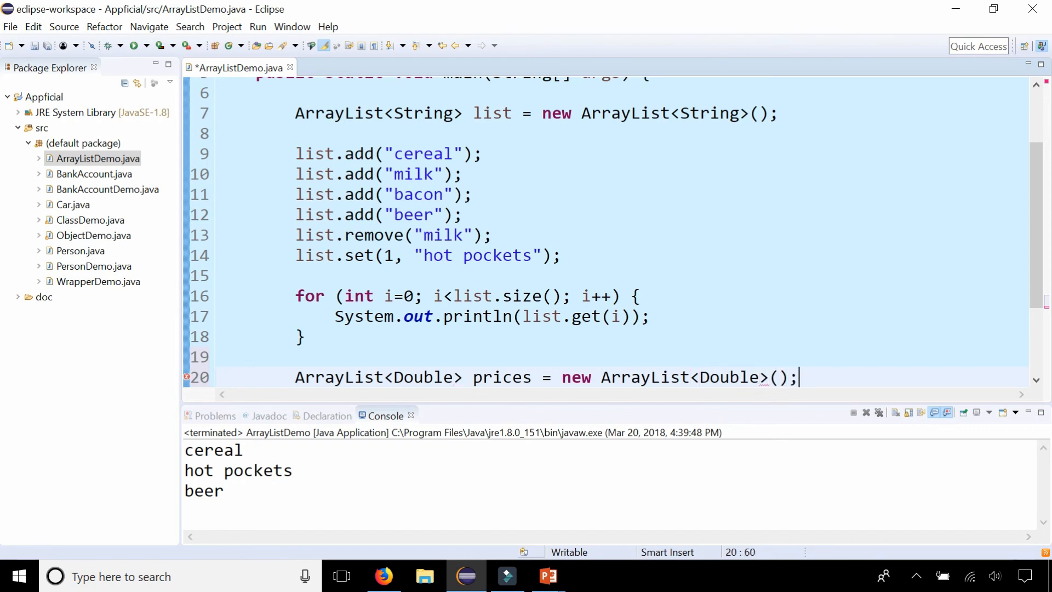
scroll("down", 3)
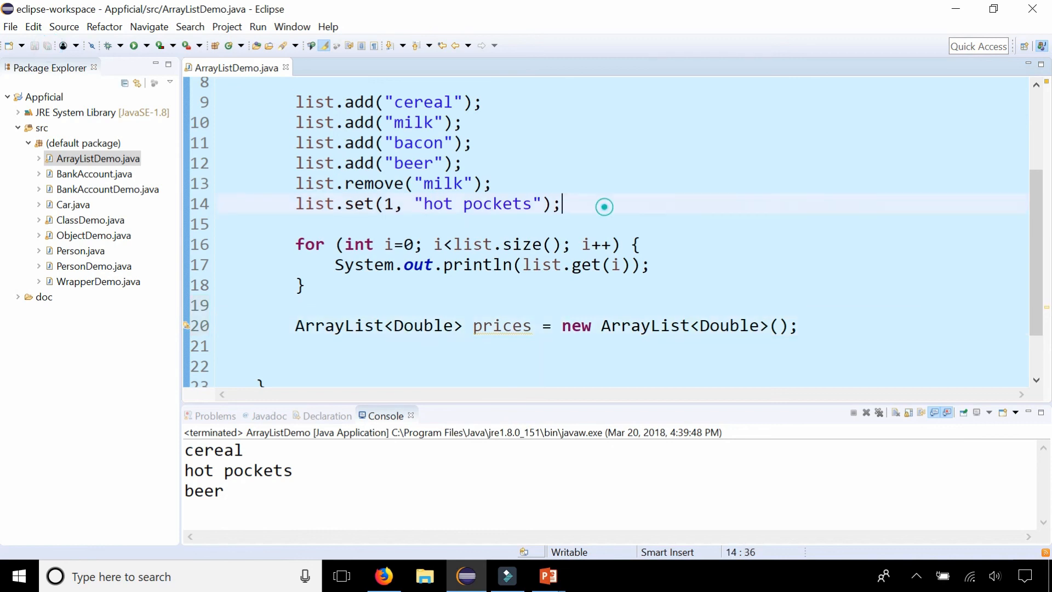
Step: Add Collections.sort(list); on a new line after the list.set call
key("Return")
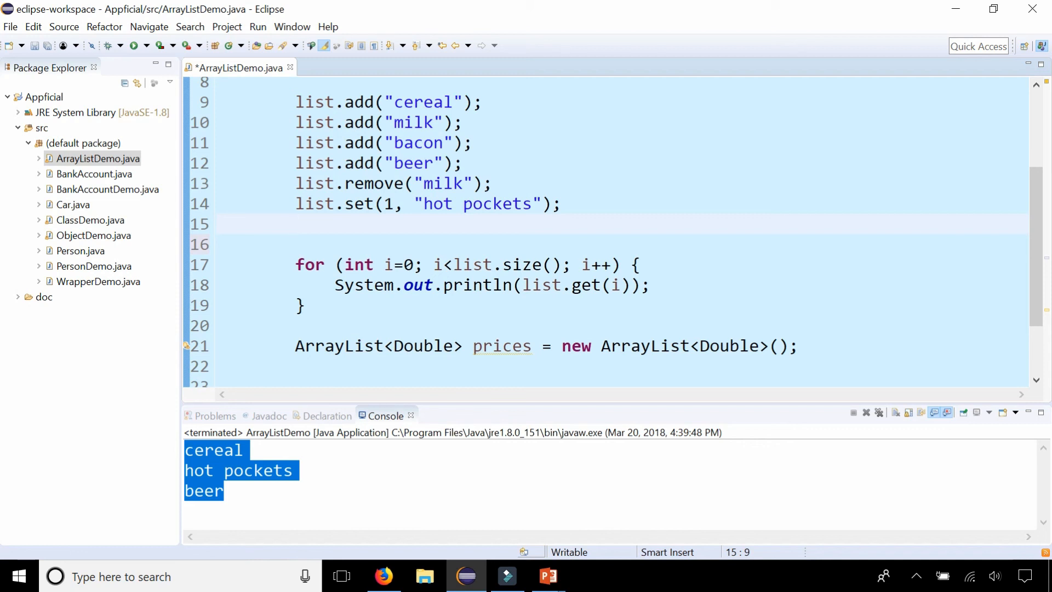
left_click(296, 224)
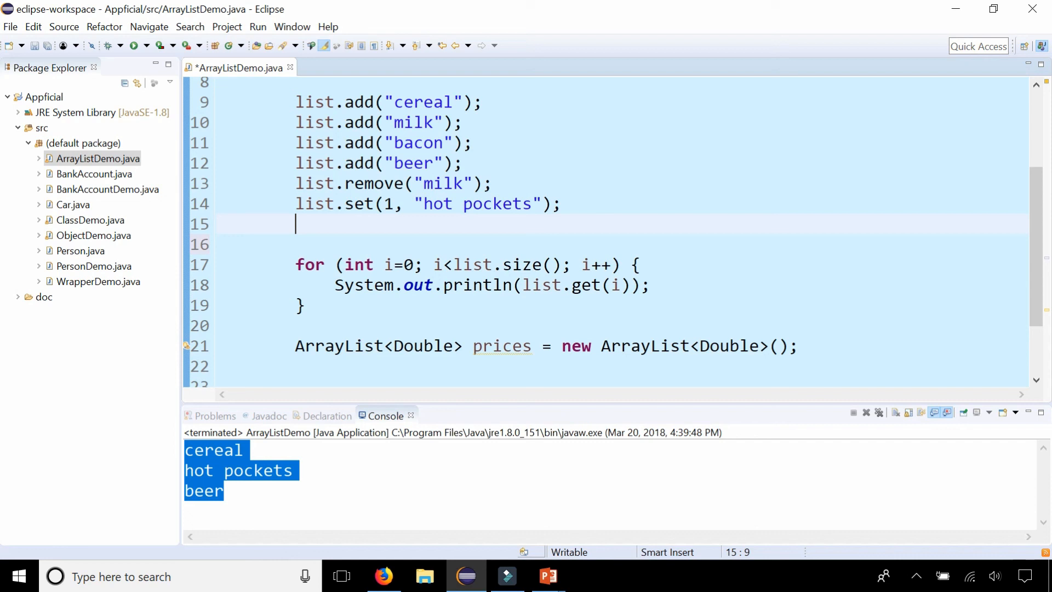
type("Collections.sor")
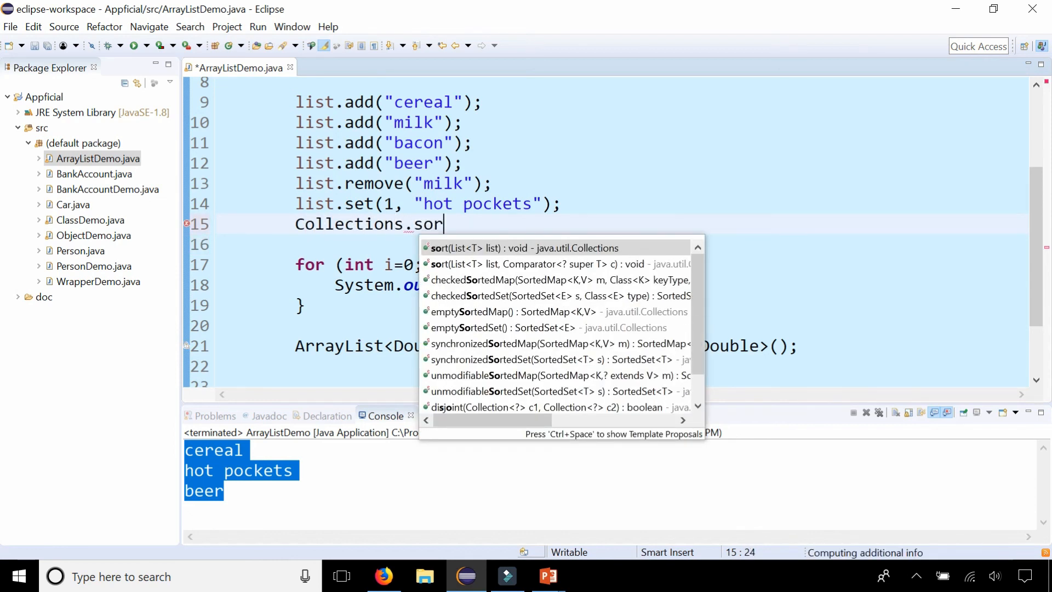
left_click(523, 247)
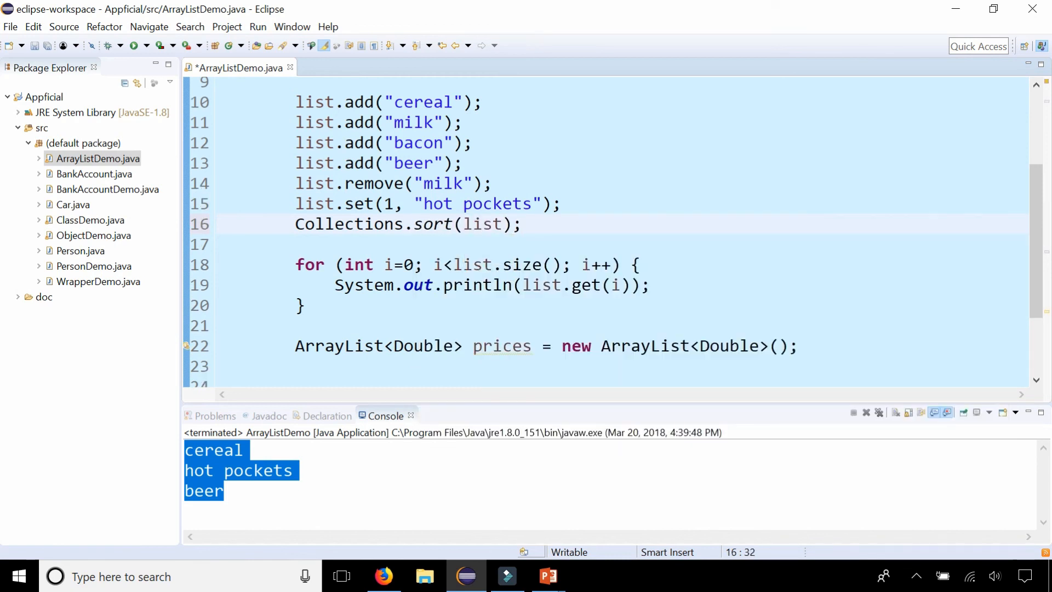
Step: Run the program so the console prints beer, cereal and hot pockets alphabetically
left_click(134, 45)
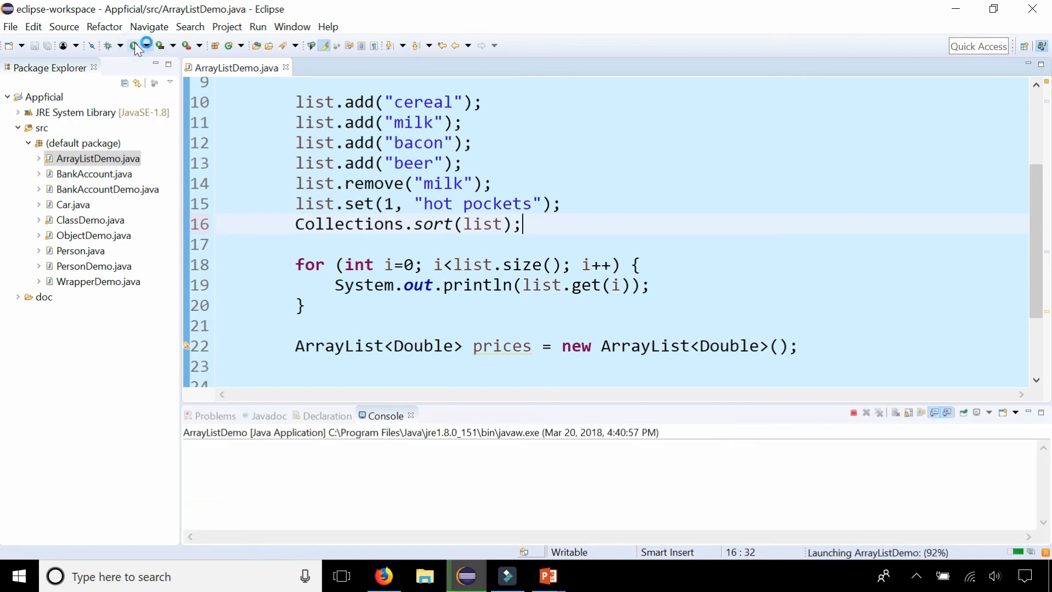
left_click(132, 45)
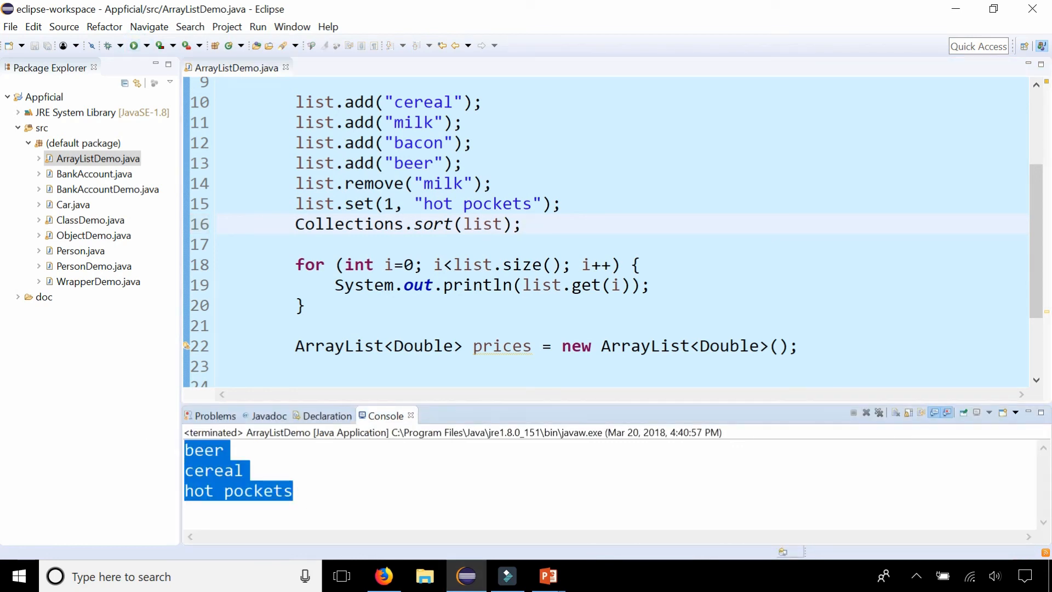
left_click(522, 224)
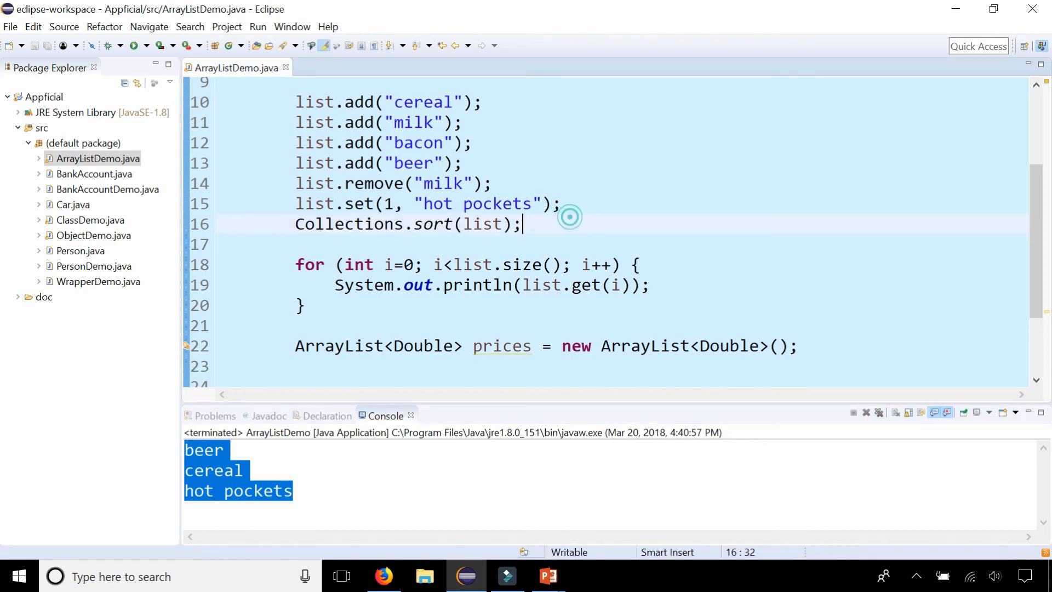
scroll("up", 3)
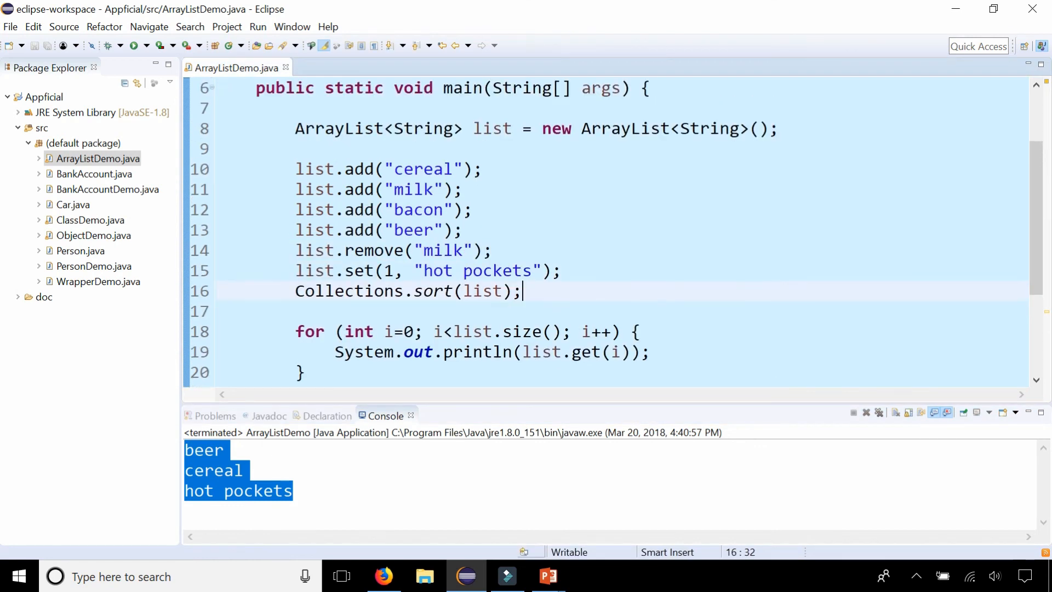